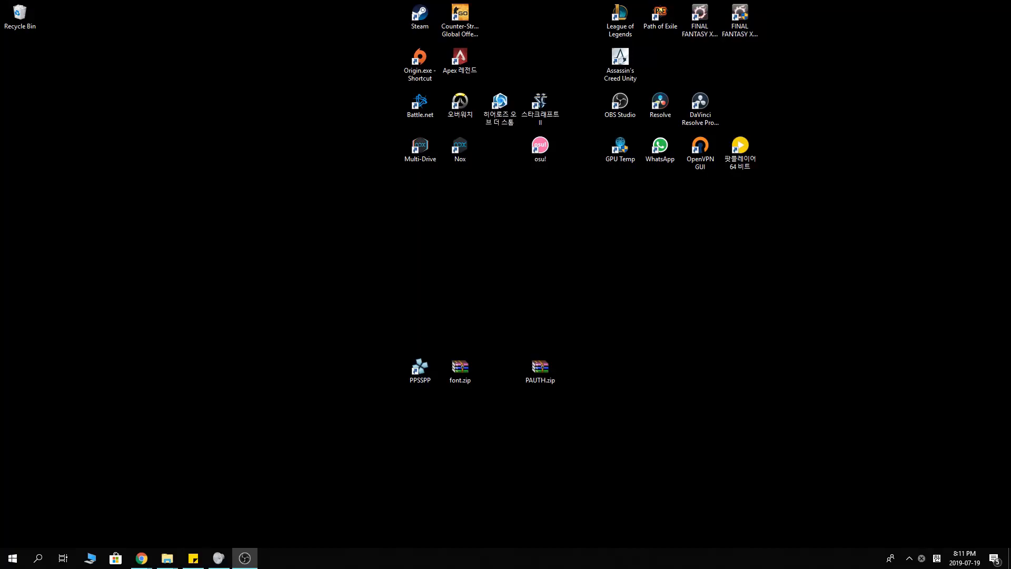
mouse_move(400, 422)
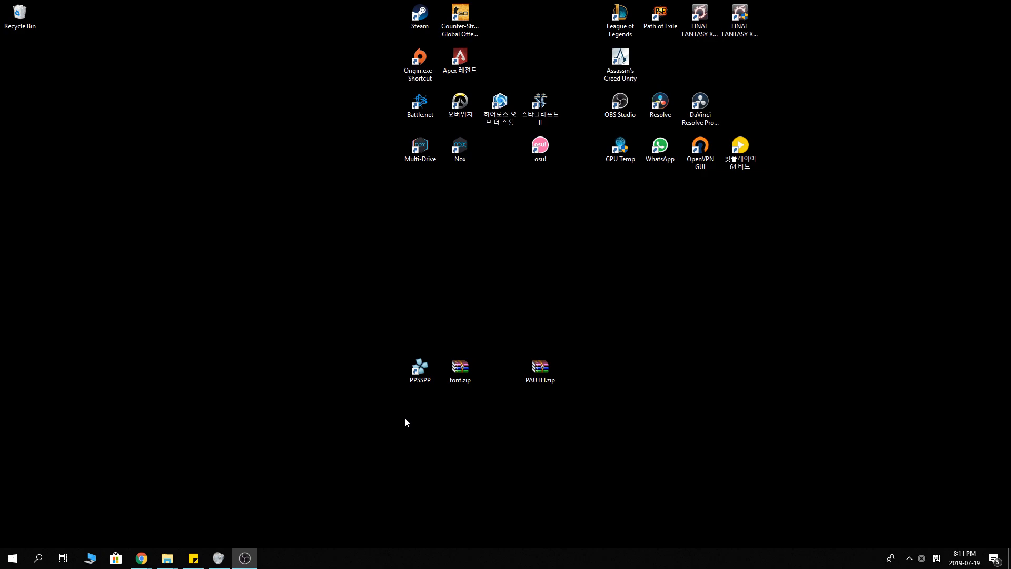
mouse_move(391, 422)
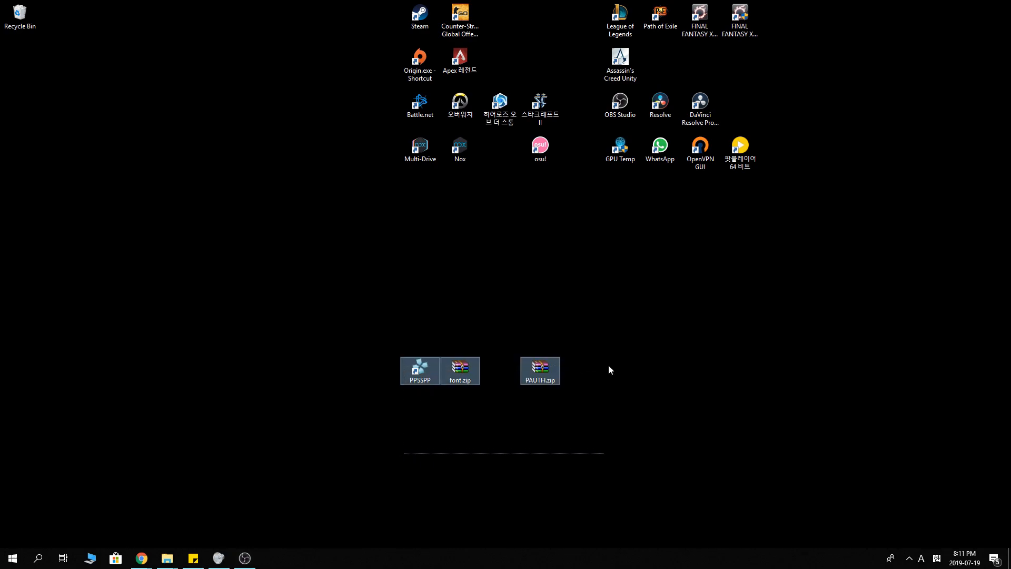
mouse_move(332, 326)
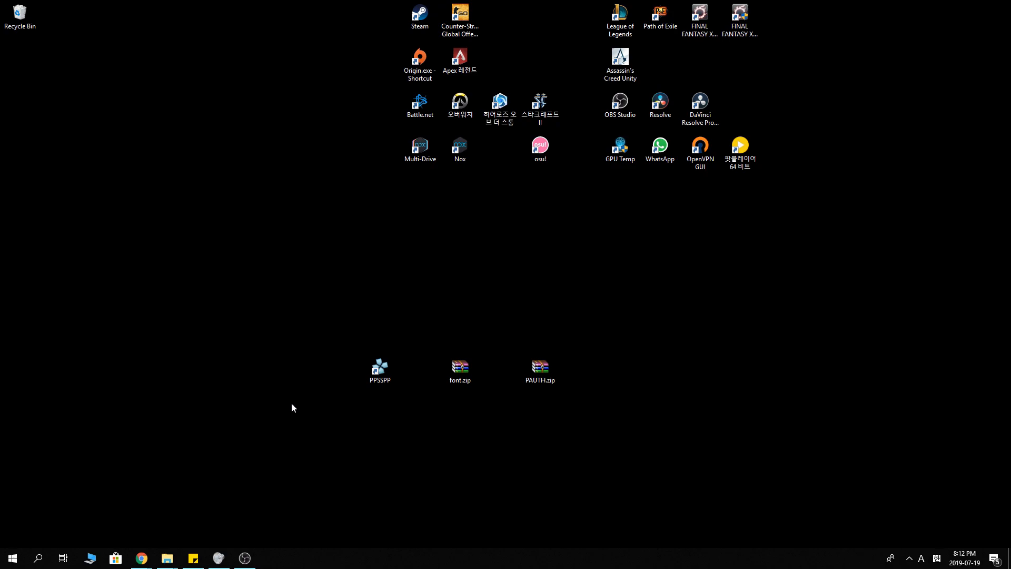
mouse_move(473, 399)
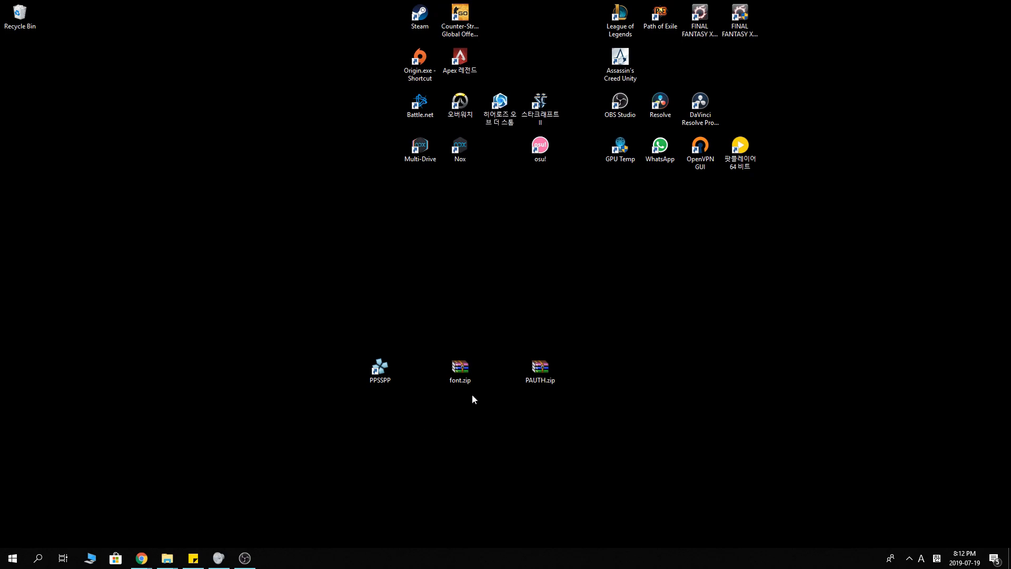
- Select both font.zip and PAUTH.zip on the desktop
left_click(460, 368)
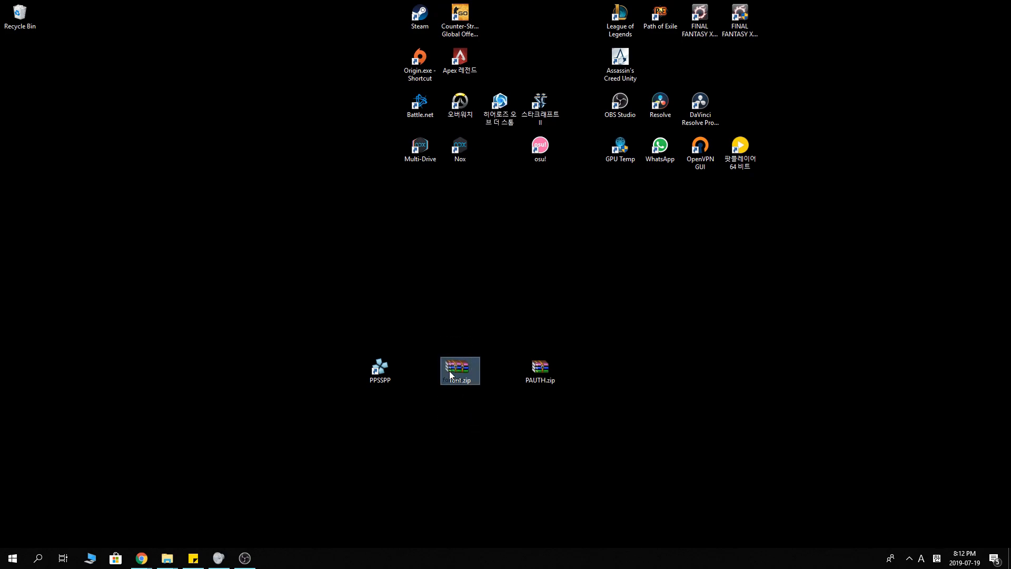
left_click(540, 371)
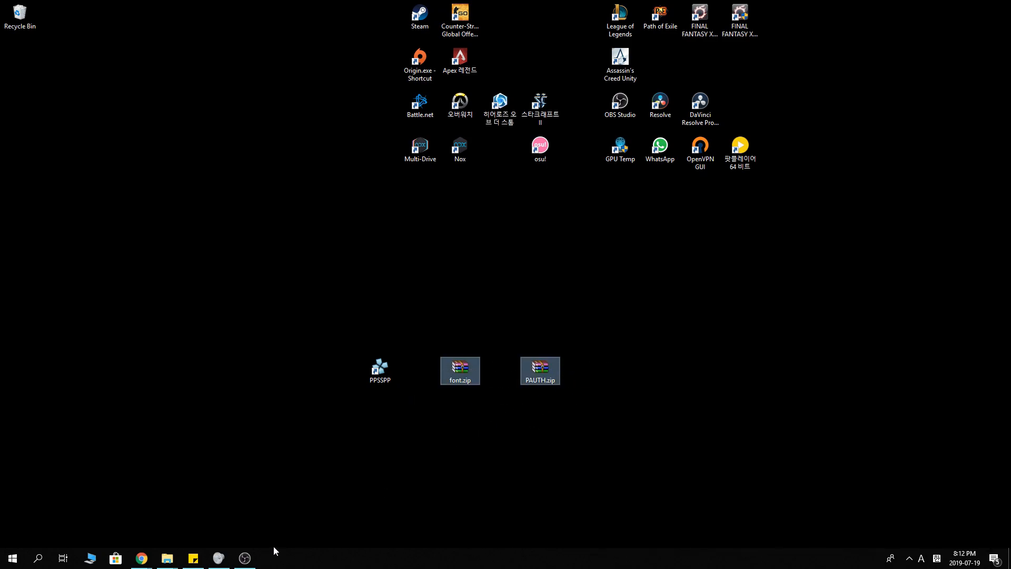
mouse_move(257, 509)
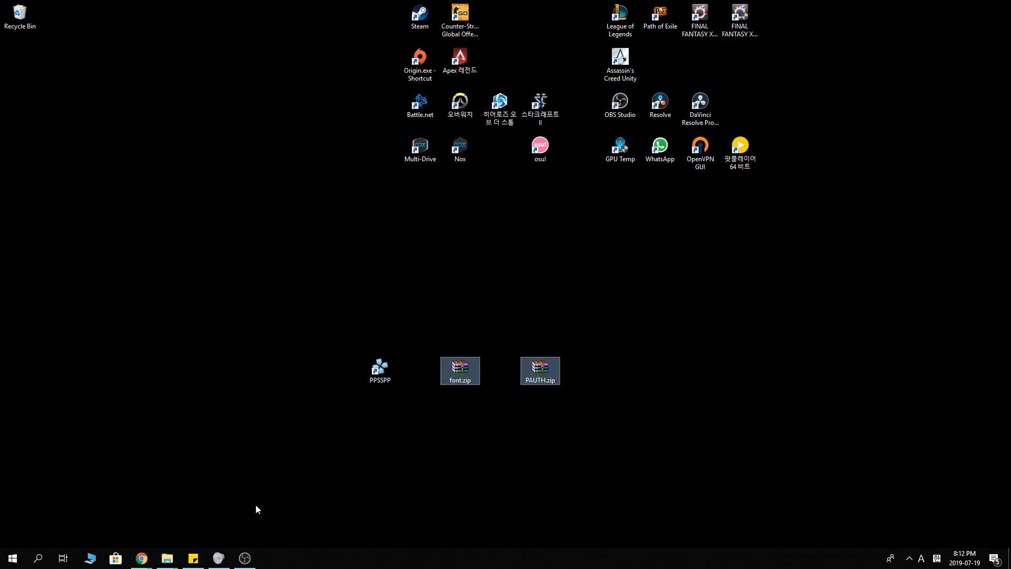
- Launch Command Prompt and run ipconfig to find the default gateway 172.30.1.254
left_click(12, 558)
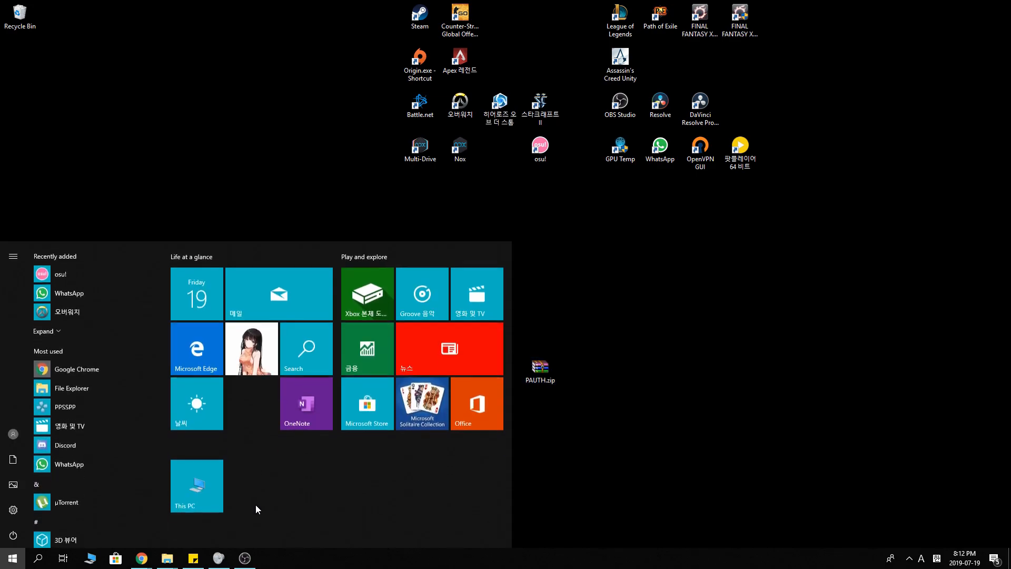
type("cm")
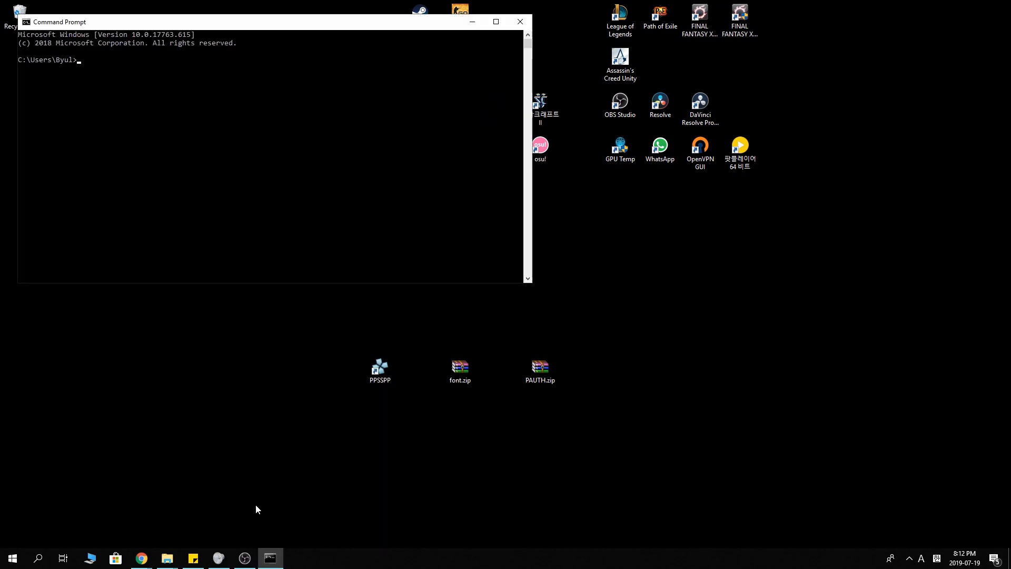
type("ip")
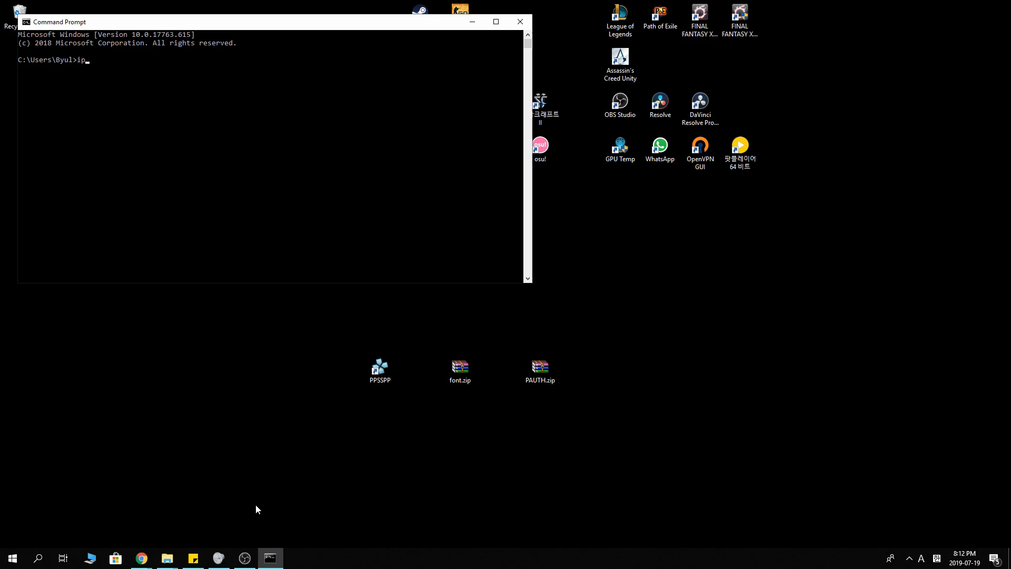
type("config")
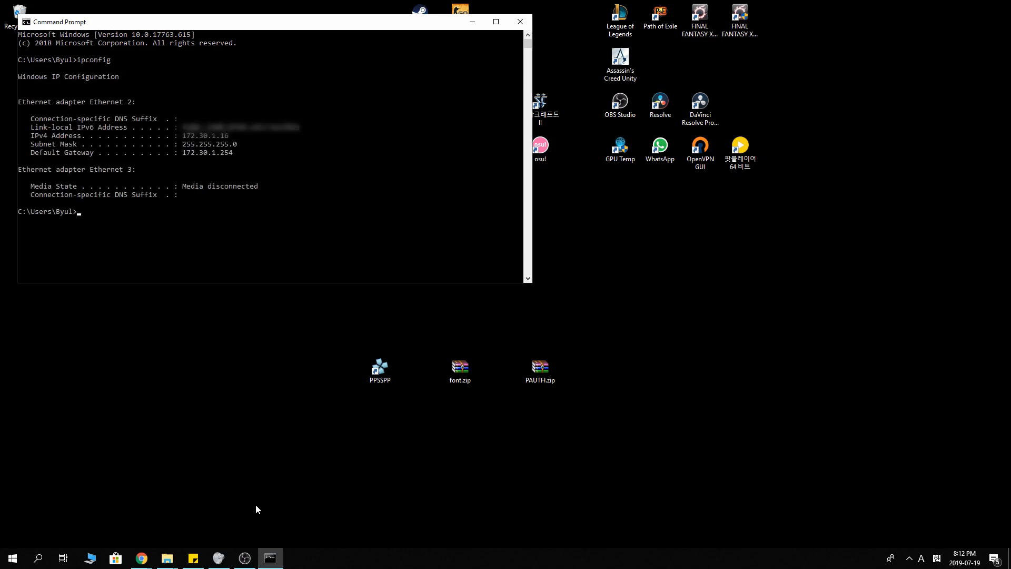
mouse_move(55, 133)
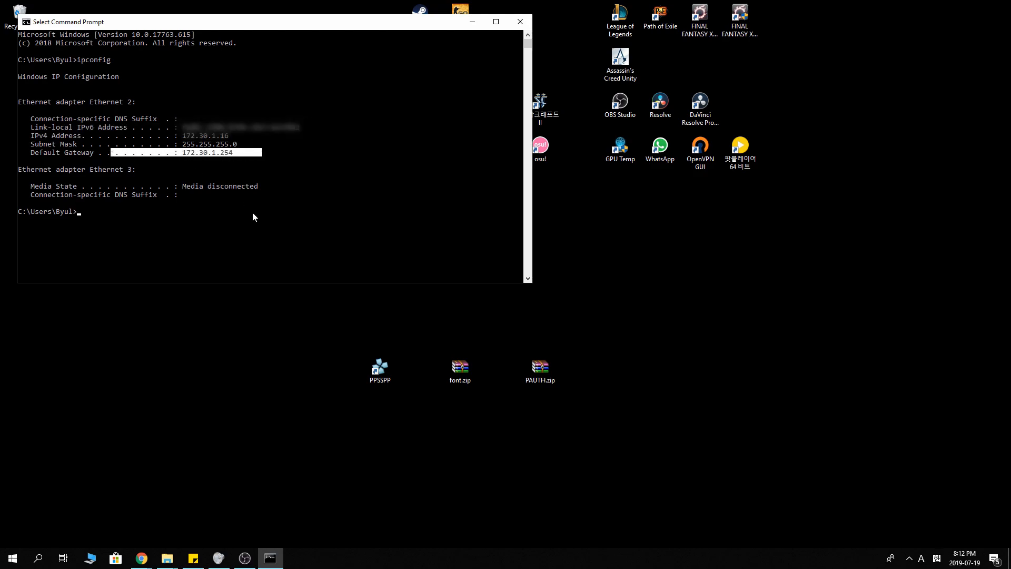
mouse_move(140, 558)
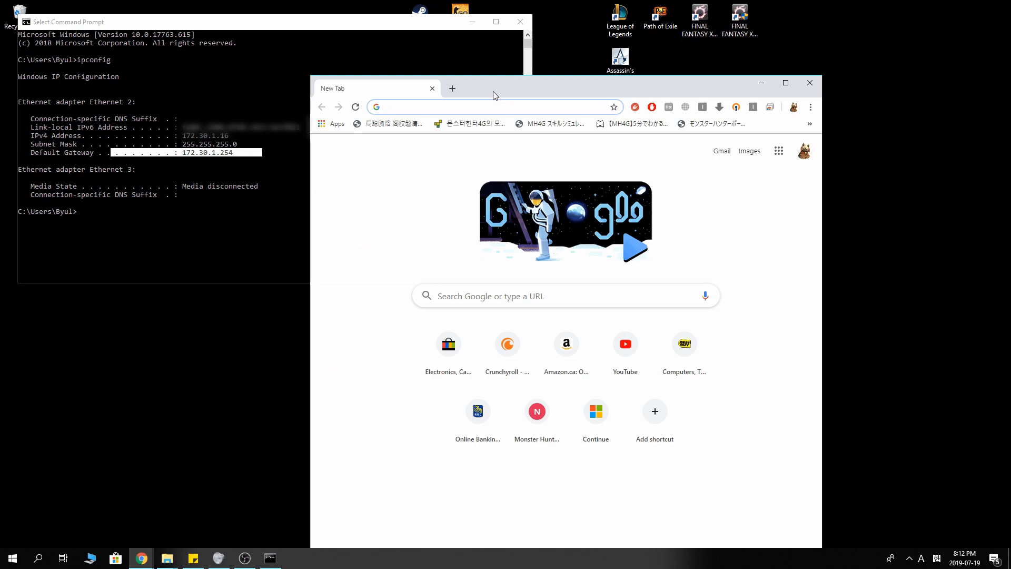
mouse_move(464, 164)
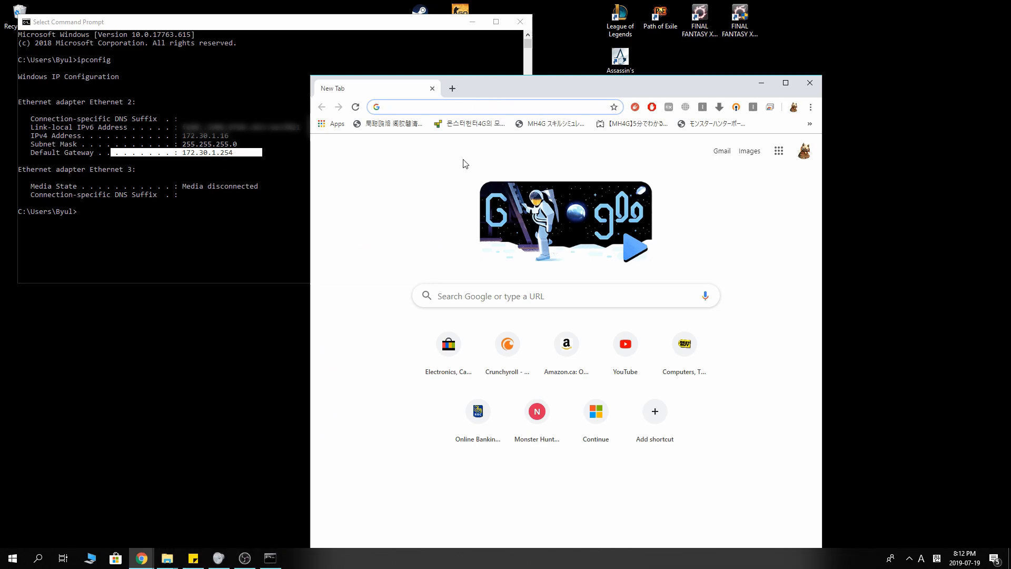
mouse_move(348, 149)
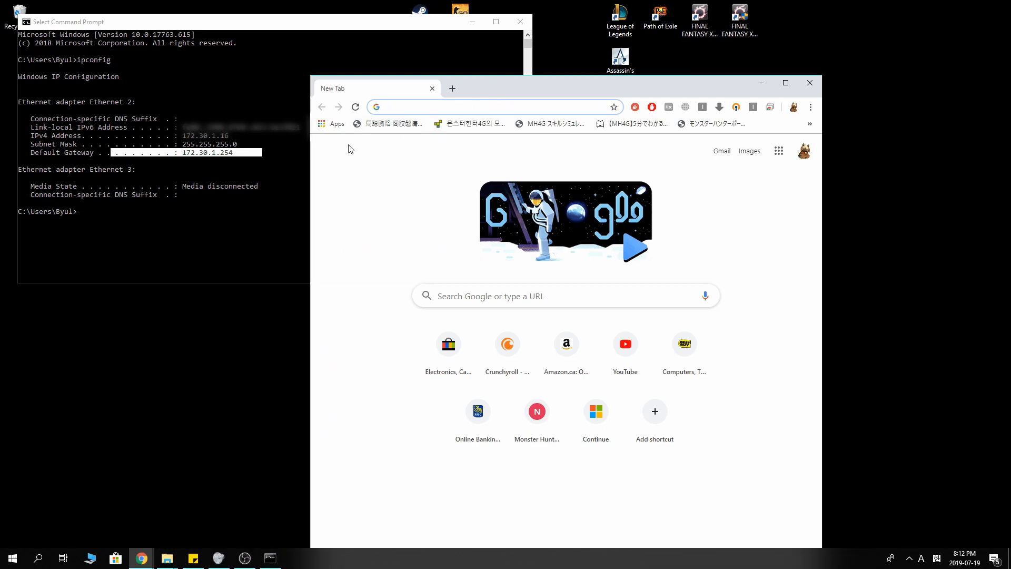
mouse_move(389, 124)
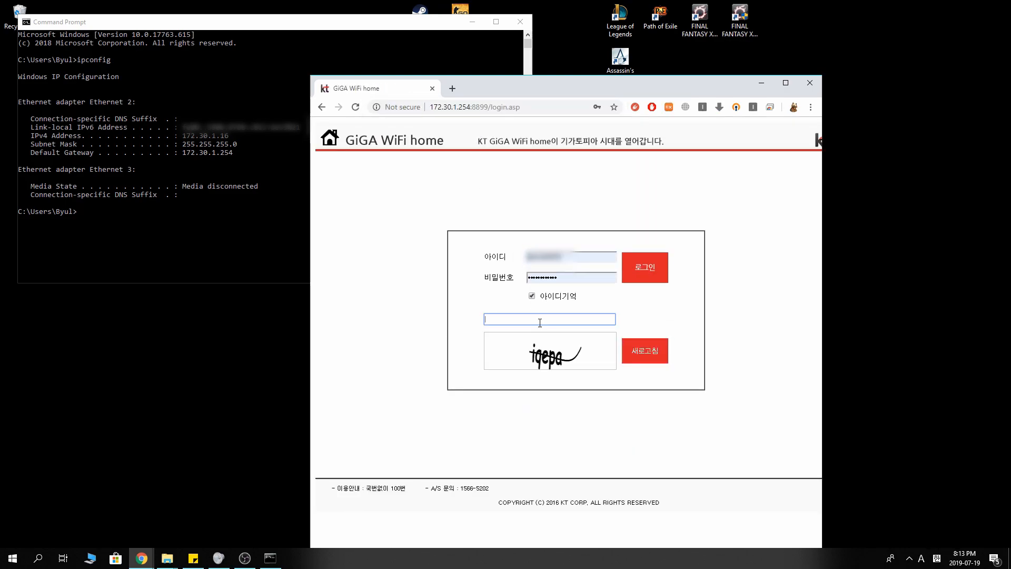
- Enter the captcha text 'iqep' on the router login page
type("iqepa")
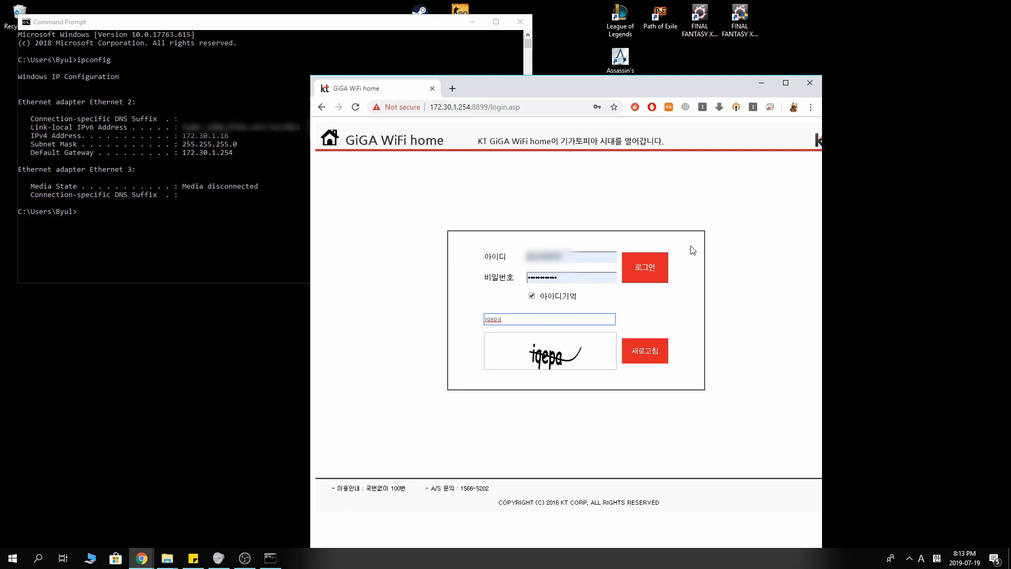
mouse_move(684, 252)
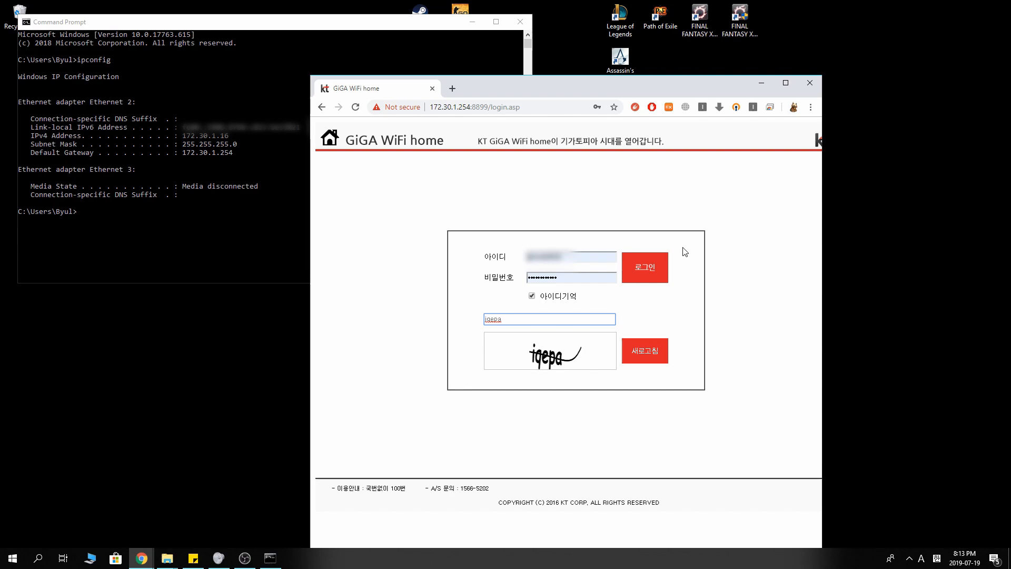
mouse_move(673, 256)
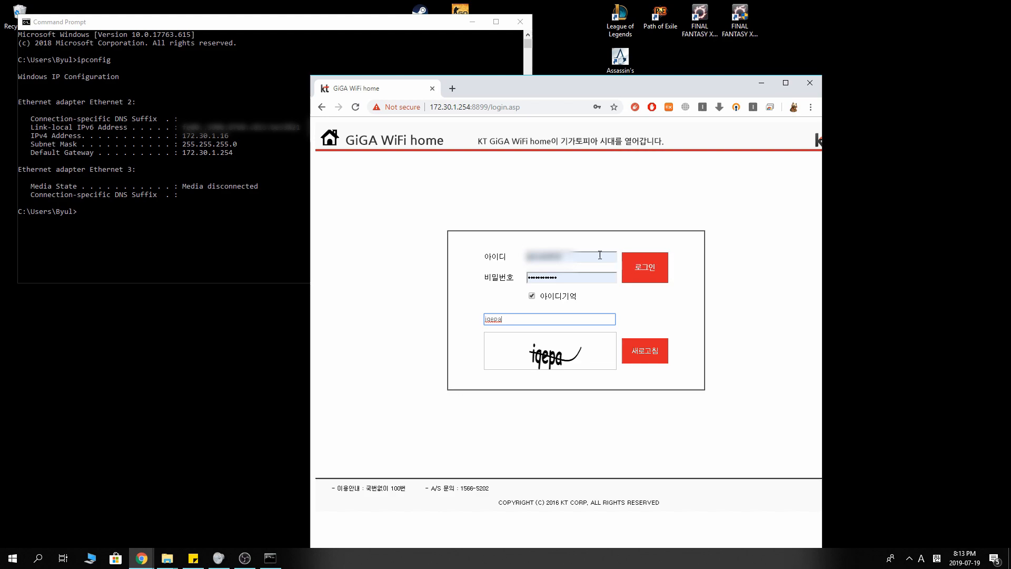
mouse_move(677, 273)
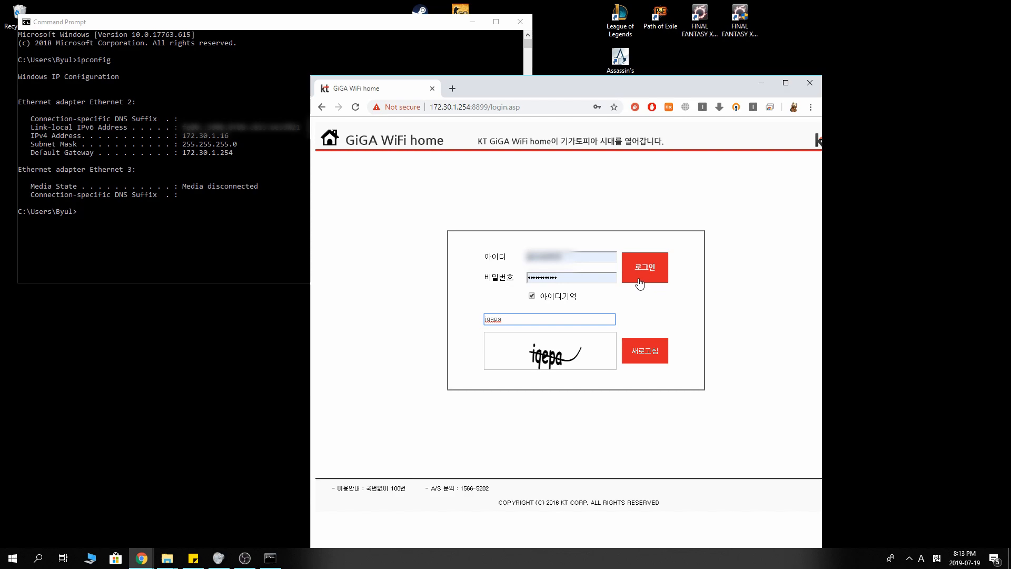
- Log in and navigate 장치설정 > 트래픽 관리 to the port forwarding settings
left_click(643, 267)
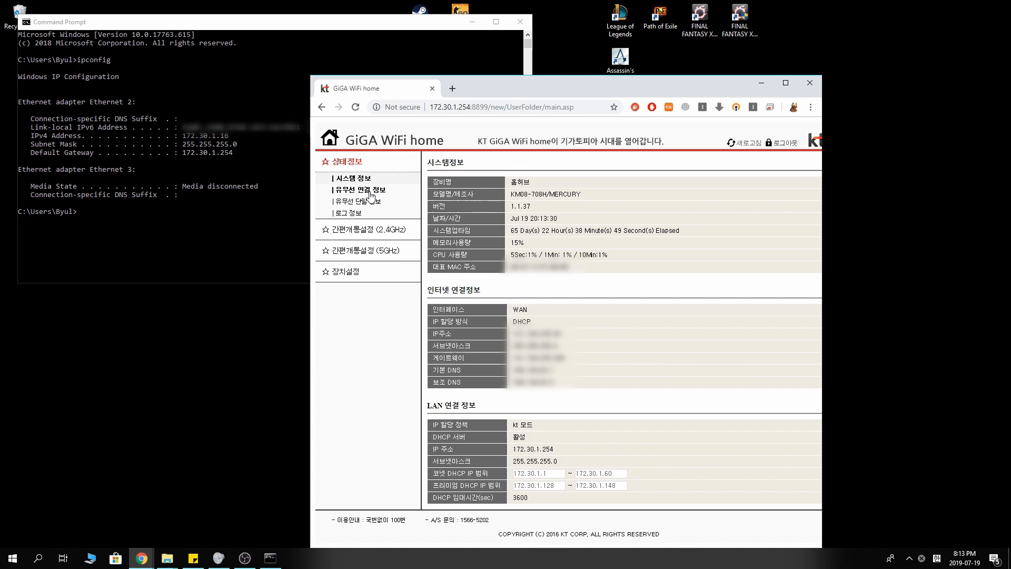
left_click(360, 201)
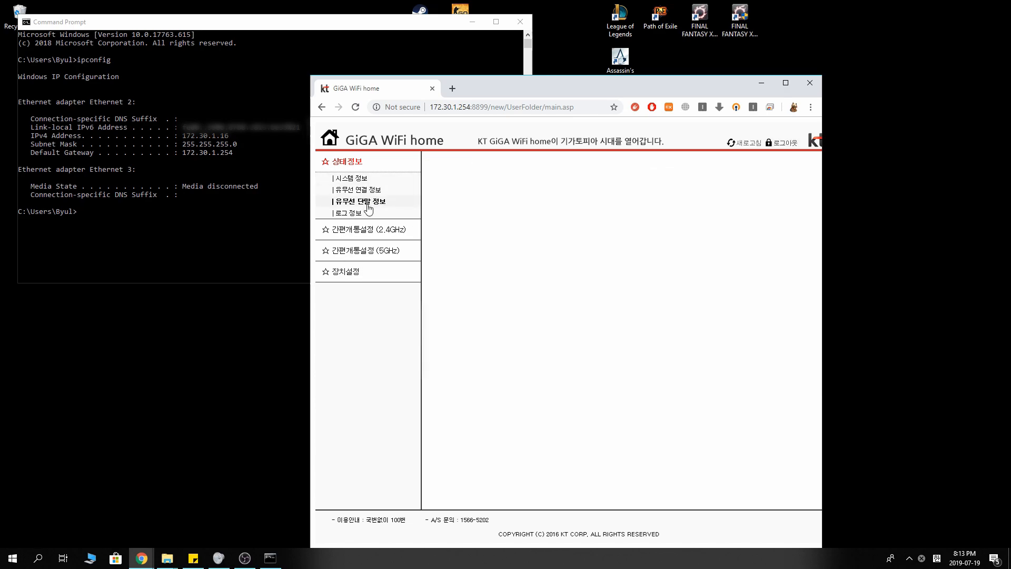
left_click(351, 212)
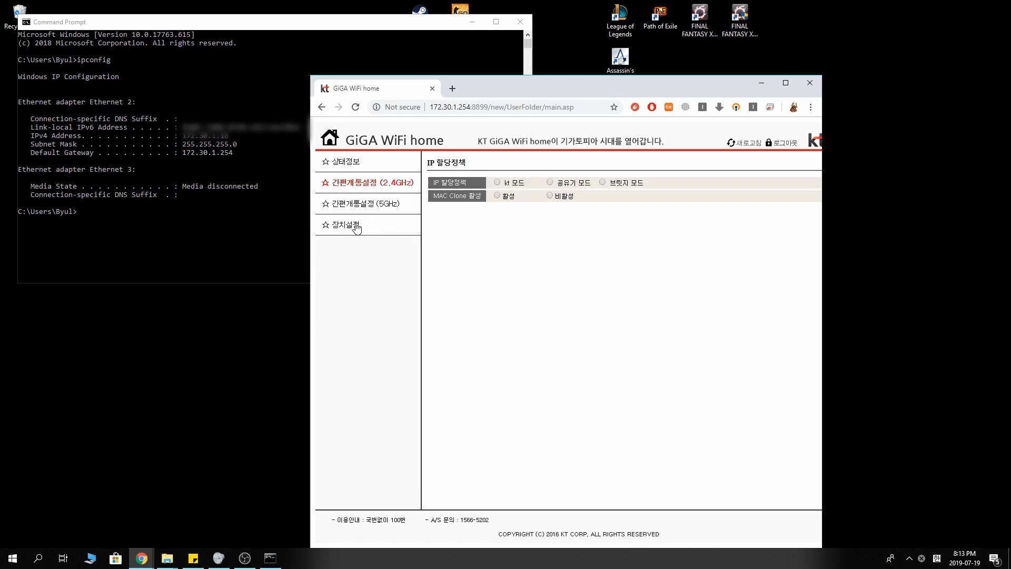
left_click(344, 224)
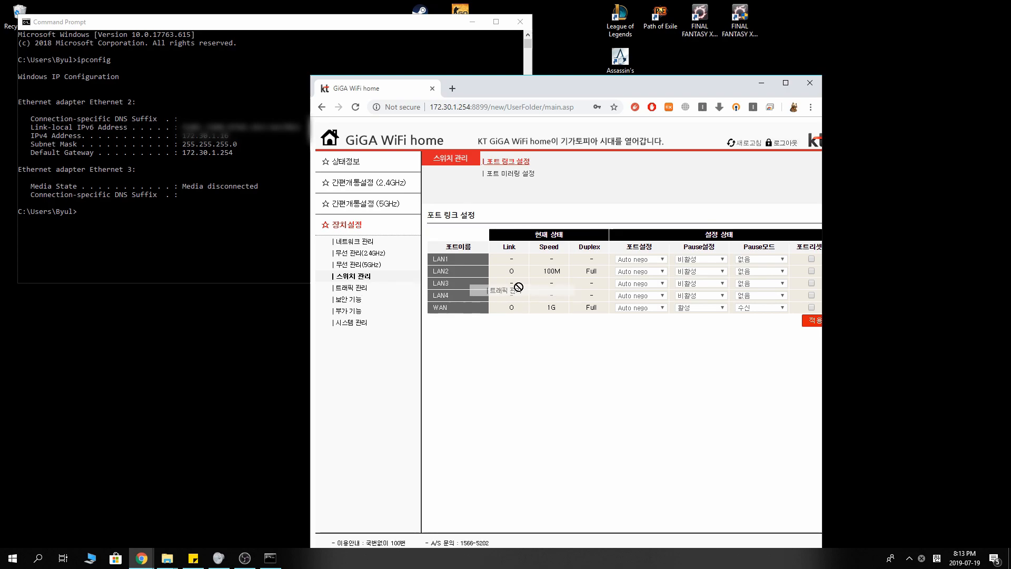
left_click(352, 288)
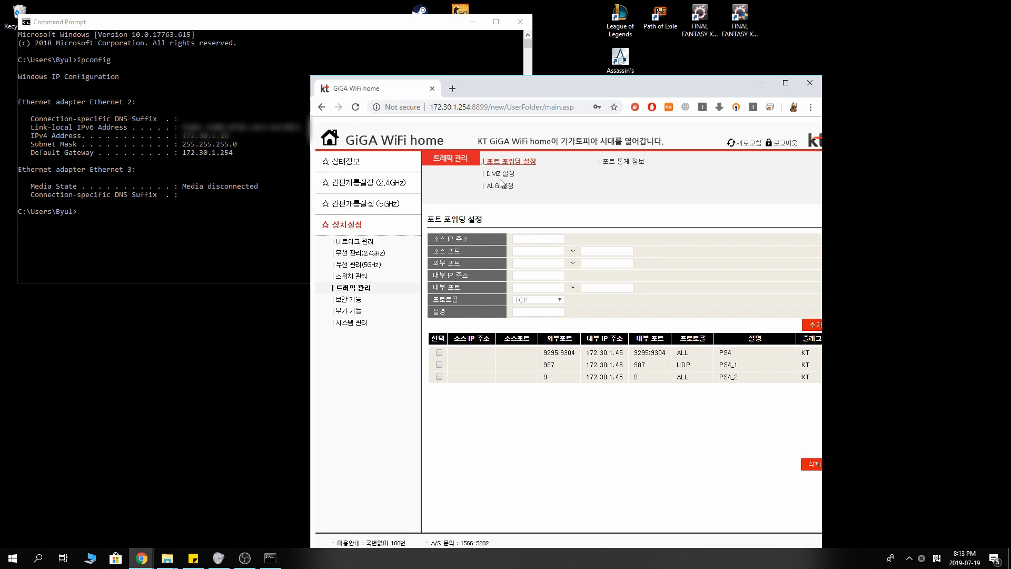
- Open the DMZ settings showing DMZ enabled for host 172.30.1.16
left_click(498, 173)
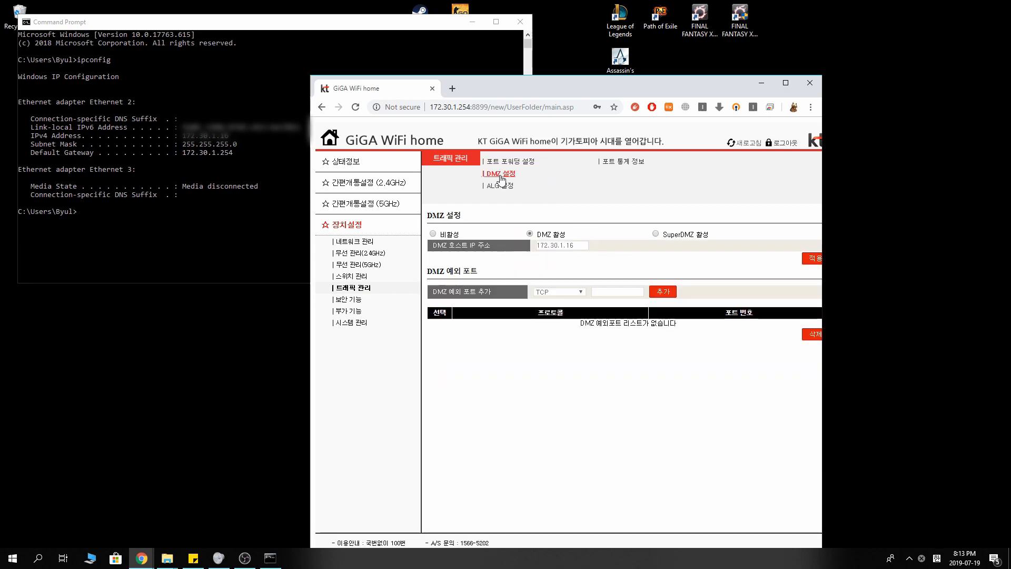
mouse_move(619, 202)
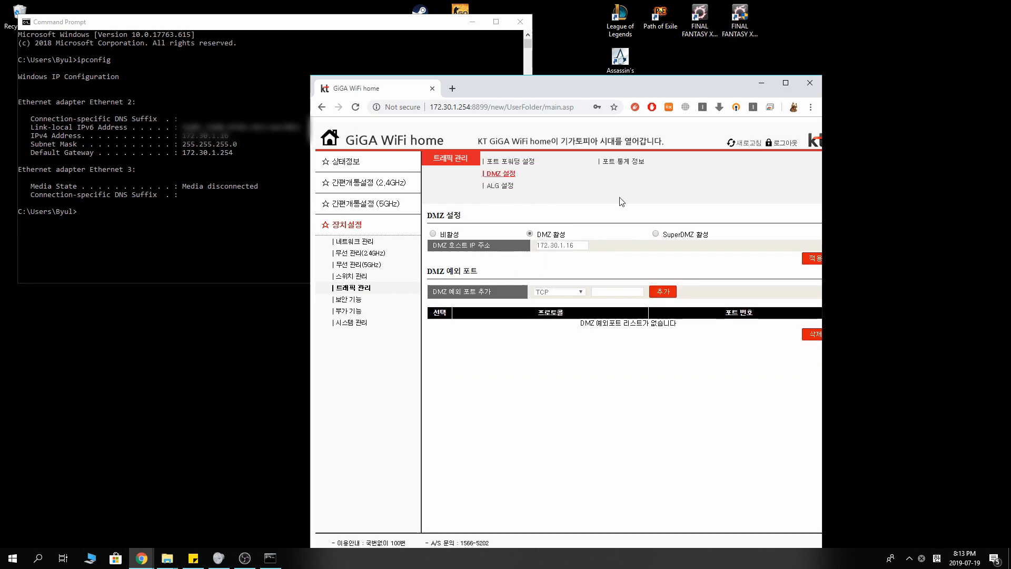
mouse_move(517, 200)
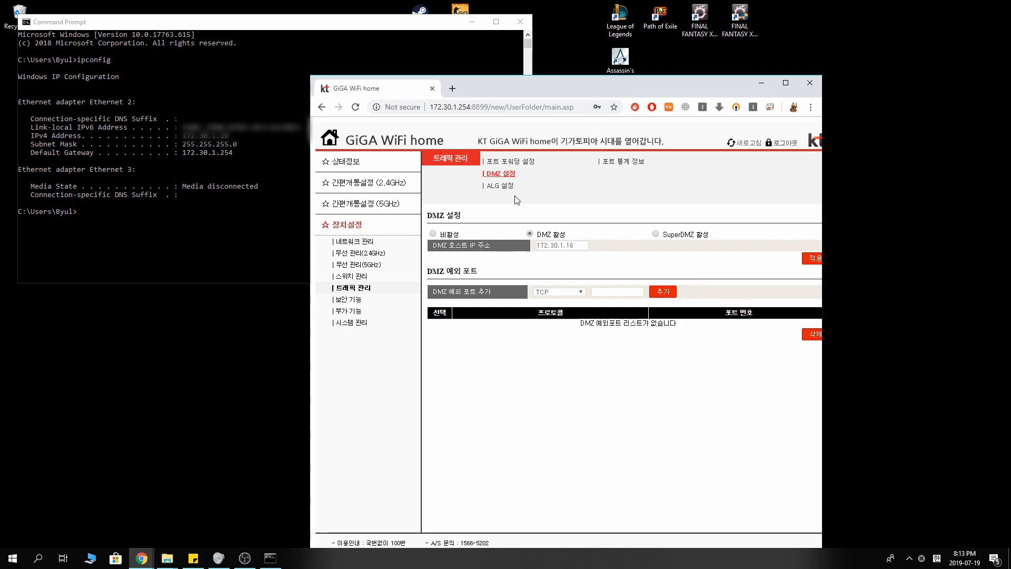
mouse_move(556, 121)
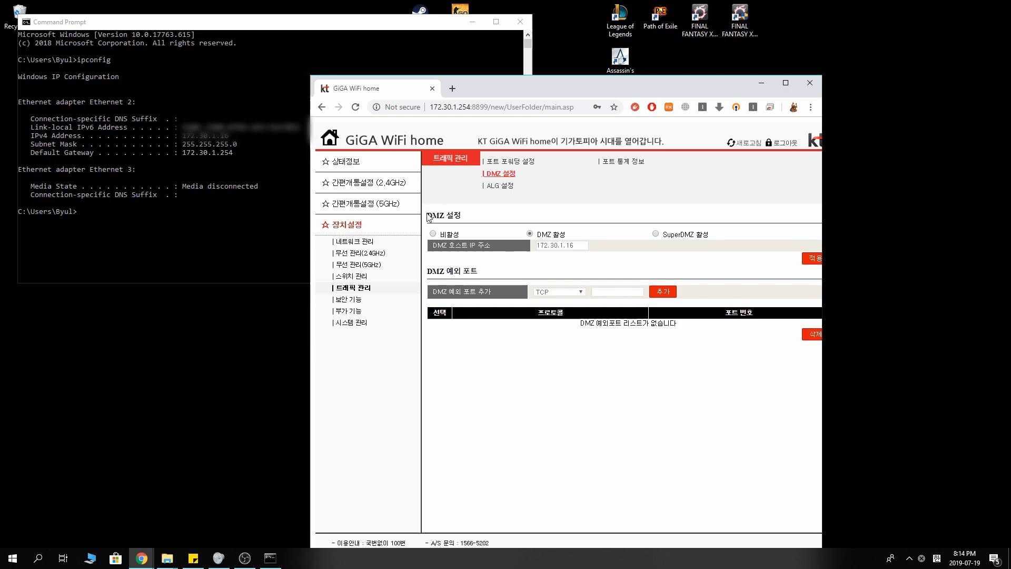
mouse_move(473, 218)
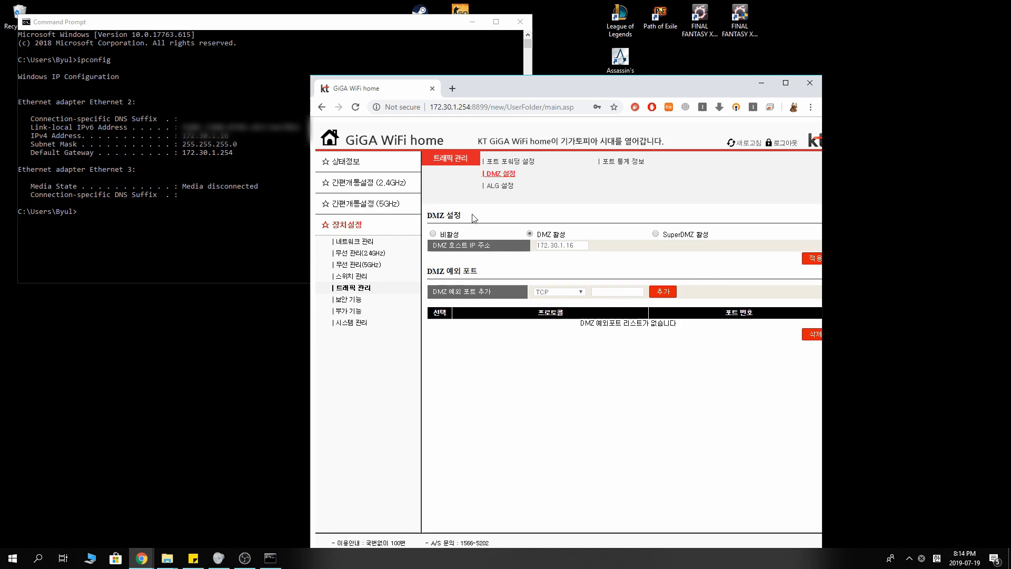
mouse_move(480, 221)
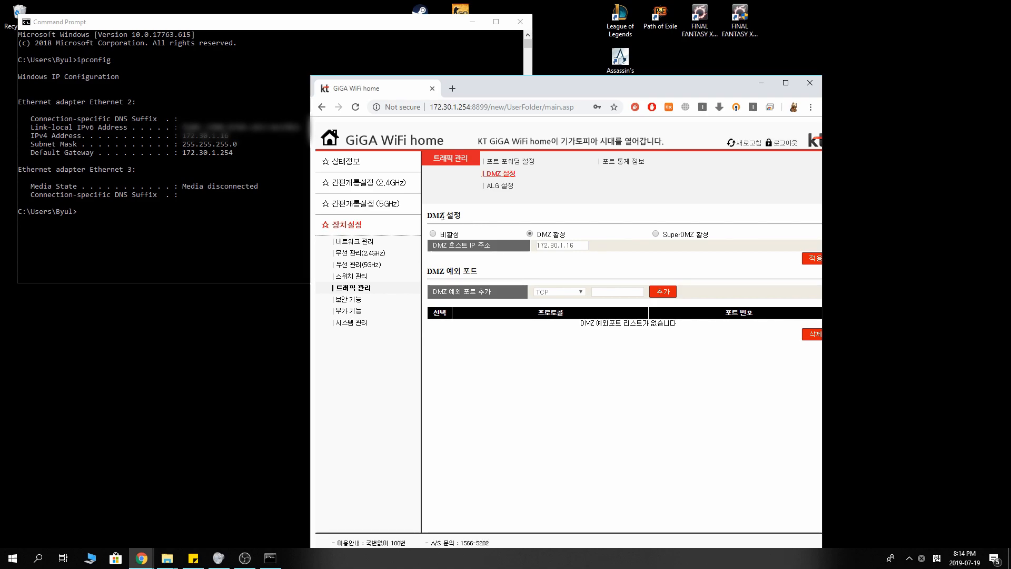
mouse_move(471, 218)
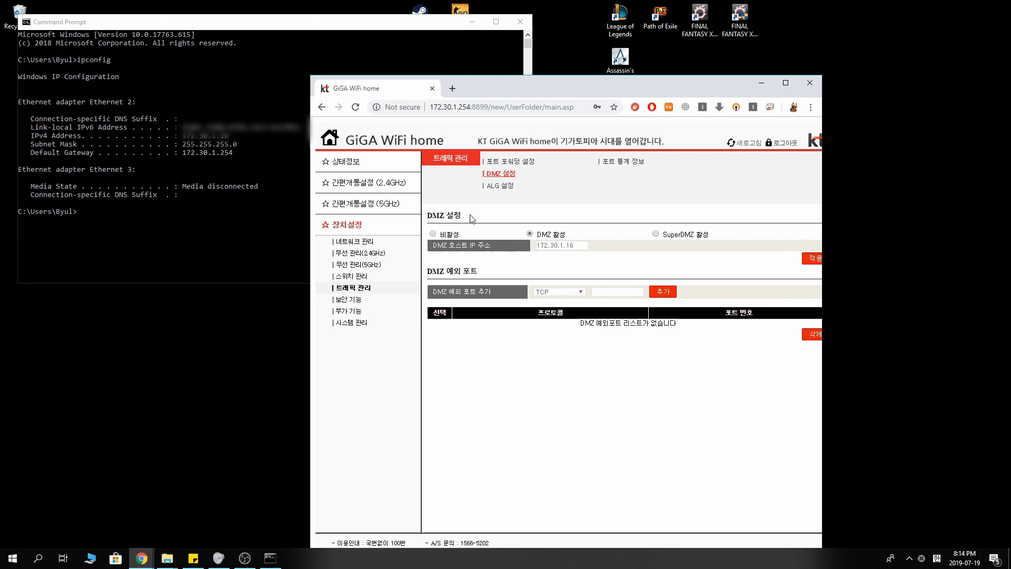
mouse_move(430, 253)
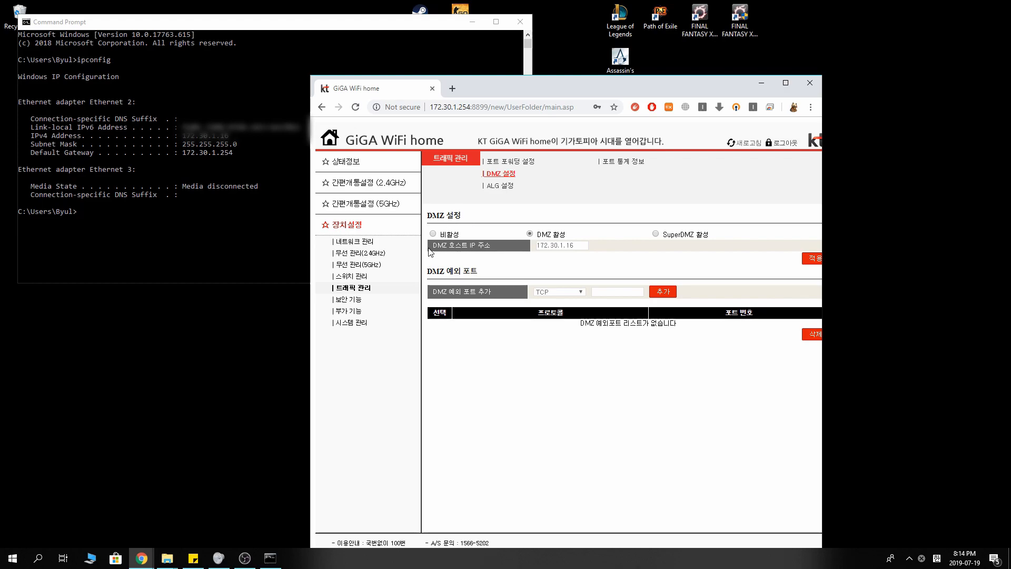
mouse_move(497, 252)
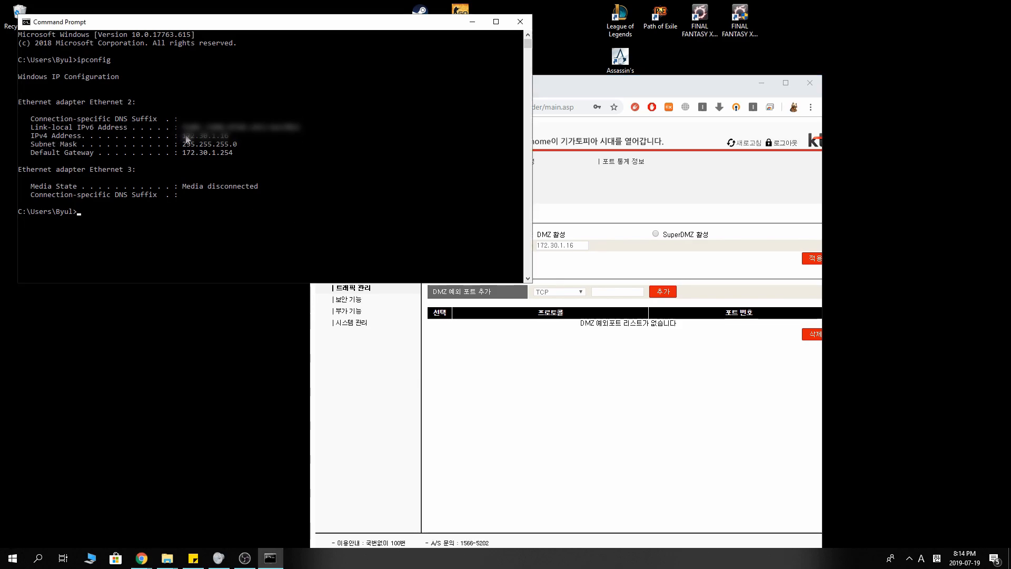
- Highlight the PC's IPv4 address in the ipconfig output to compare with the DMZ host
left_click_drag(185, 136, 235, 136)
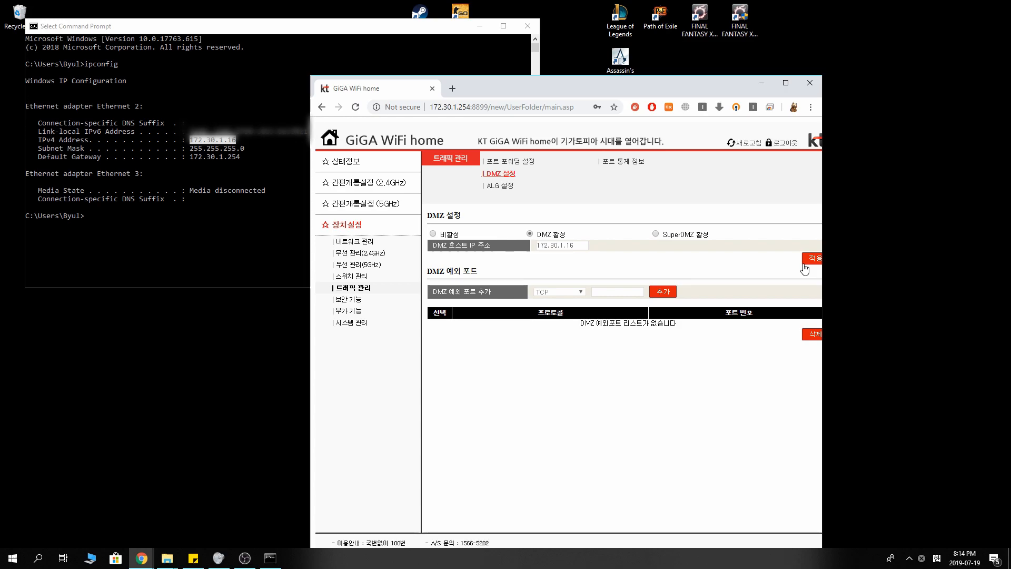
mouse_move(623, 239)
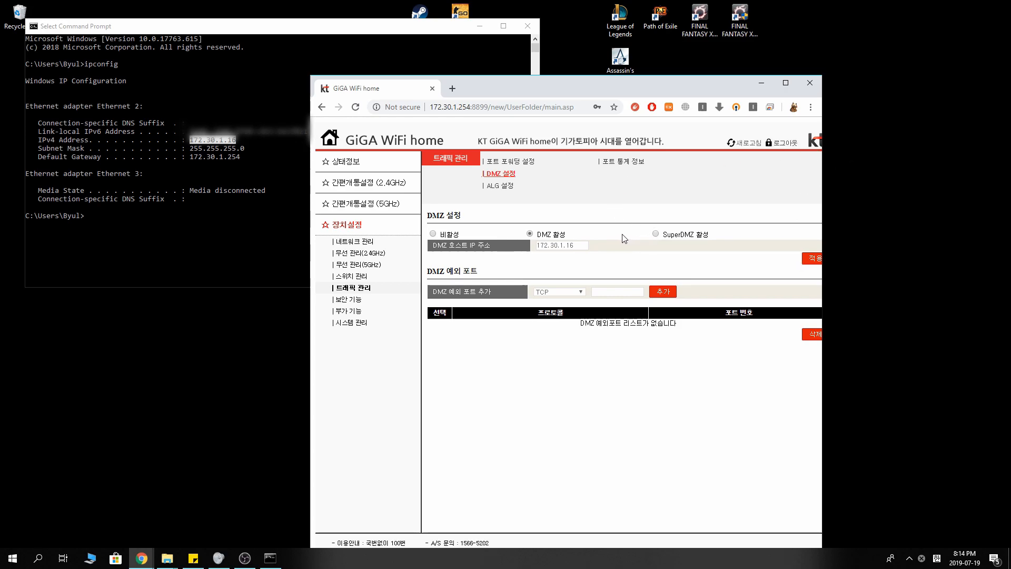
mouse_move(792, 104)
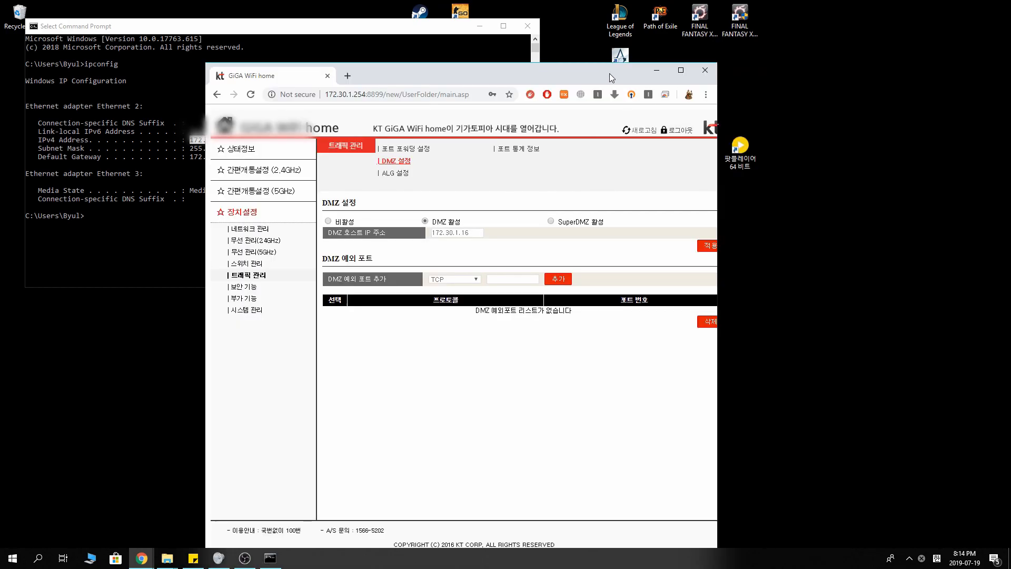
mouse_move(406, 126)
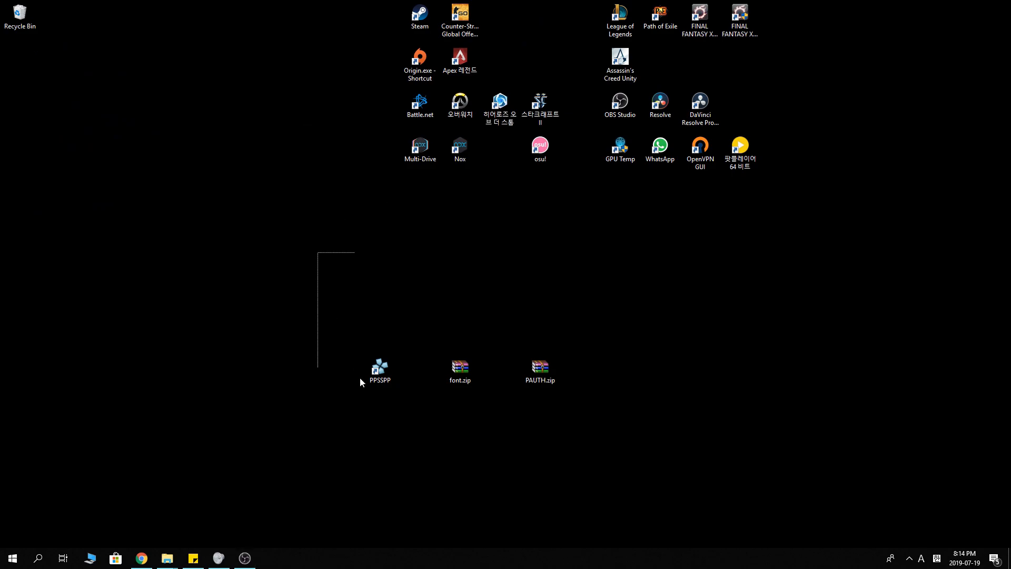
- Launch PPSSPP from the desktop shortcut and show its Networking settings
left_click(379, 367)
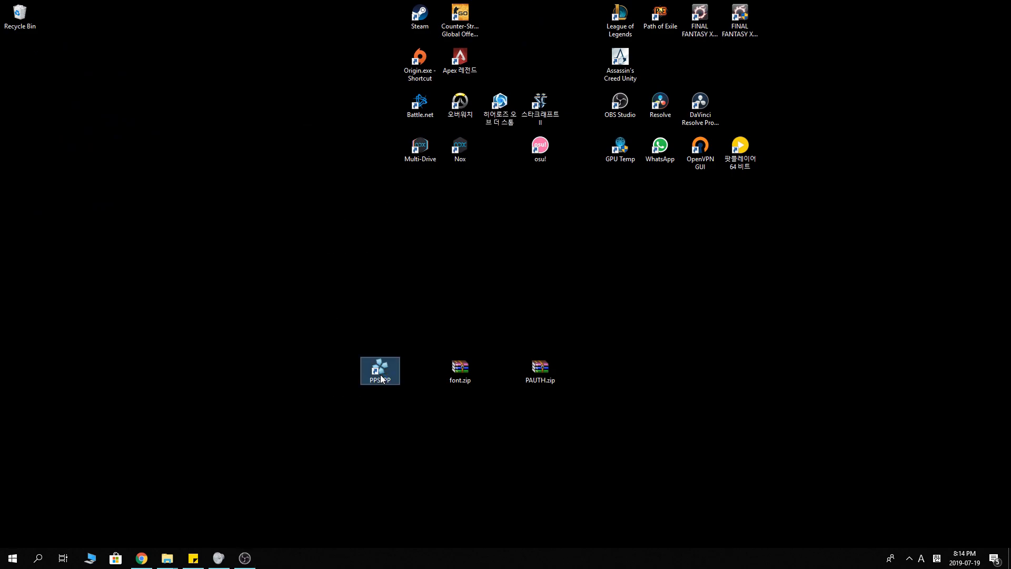
double_click(379, 370)
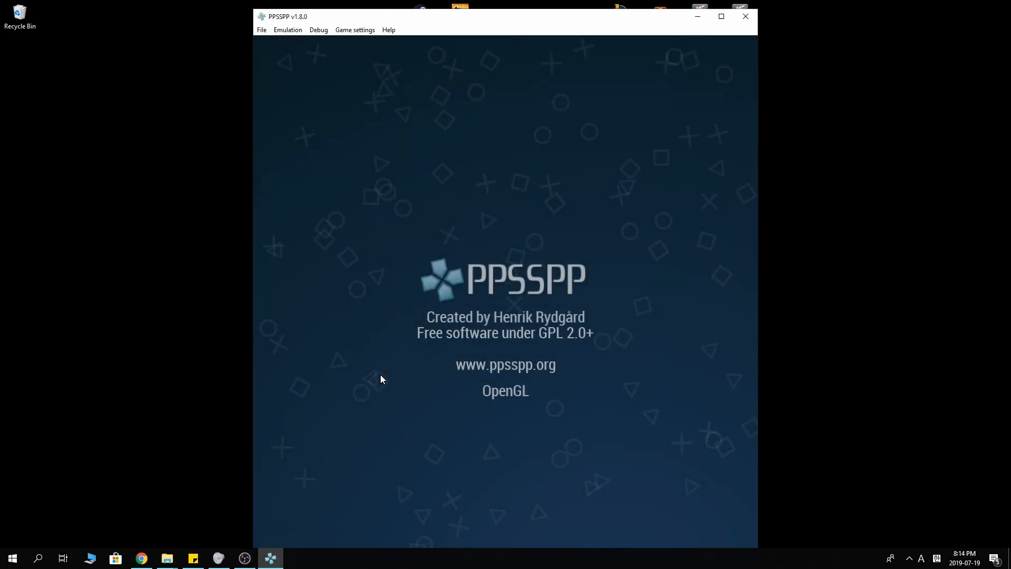
left_click(354, 30)
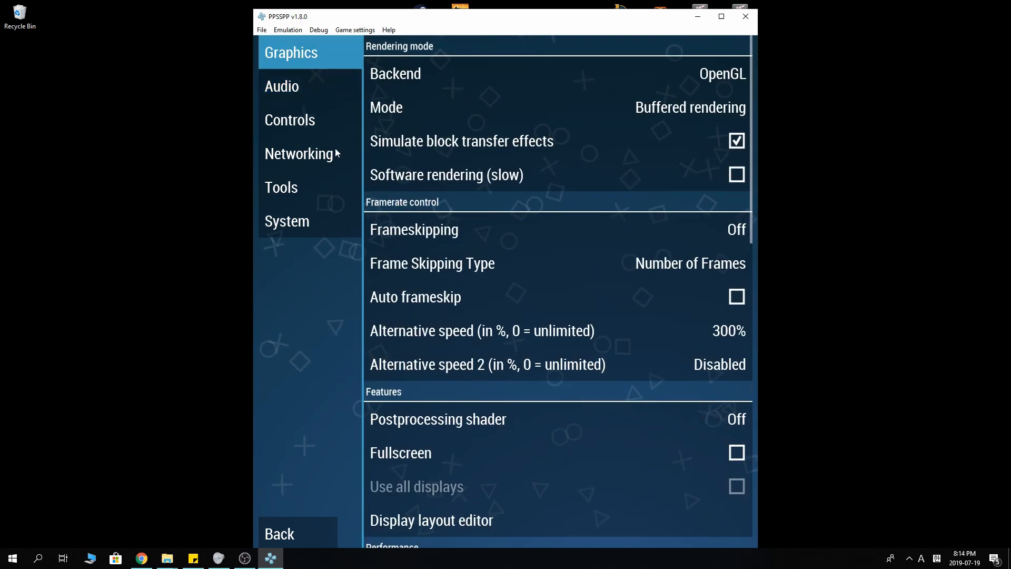
left_click(298, 153)
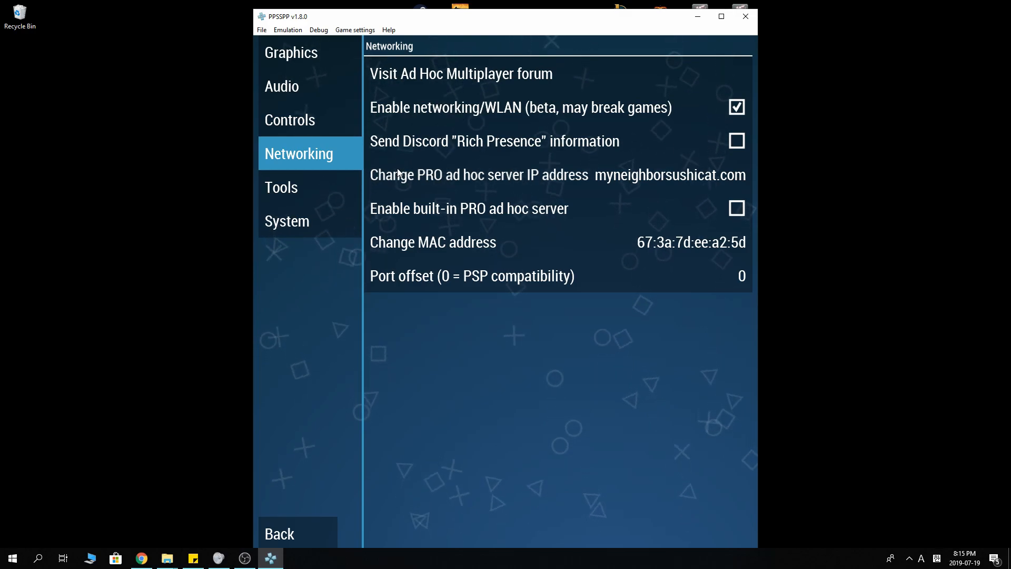
left_click(479, 175)
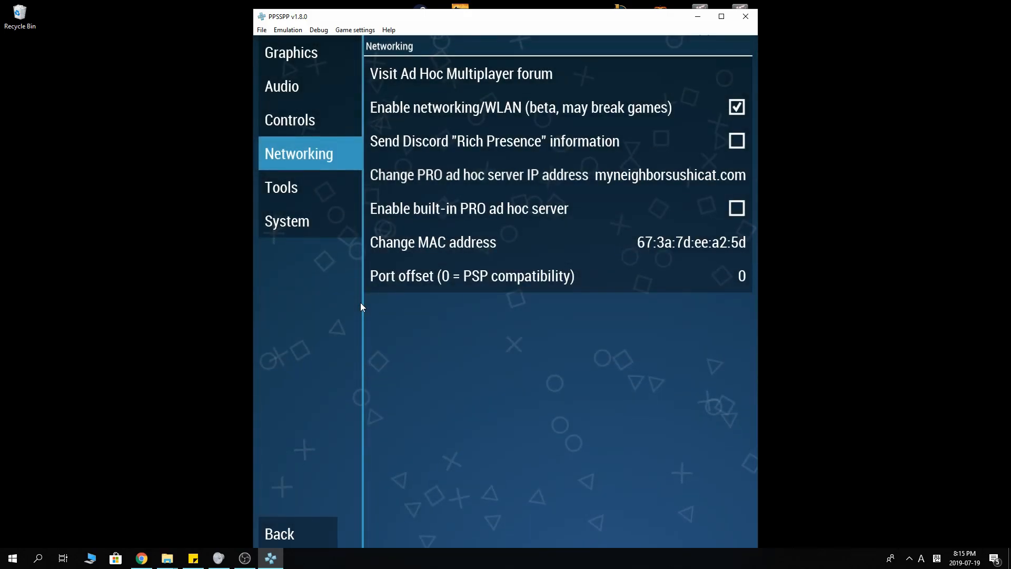
left_click(735, 208)
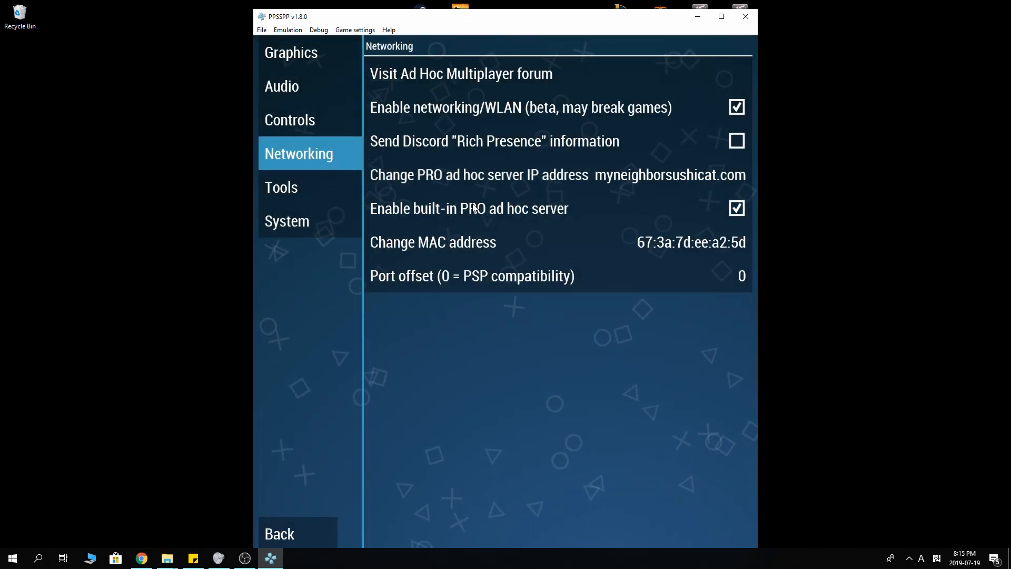
left_click(479, 175)
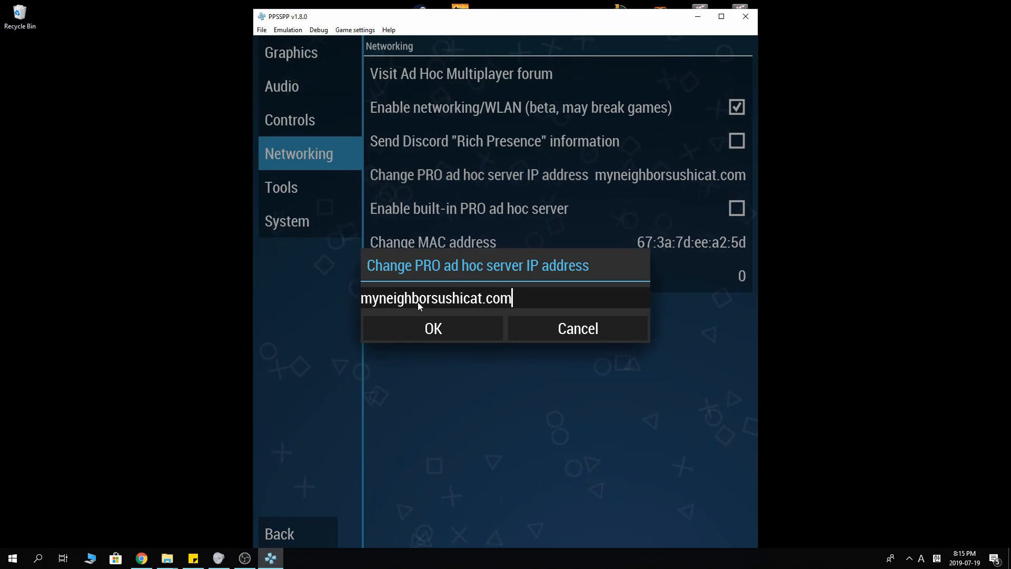
mouse_move(528, 297)
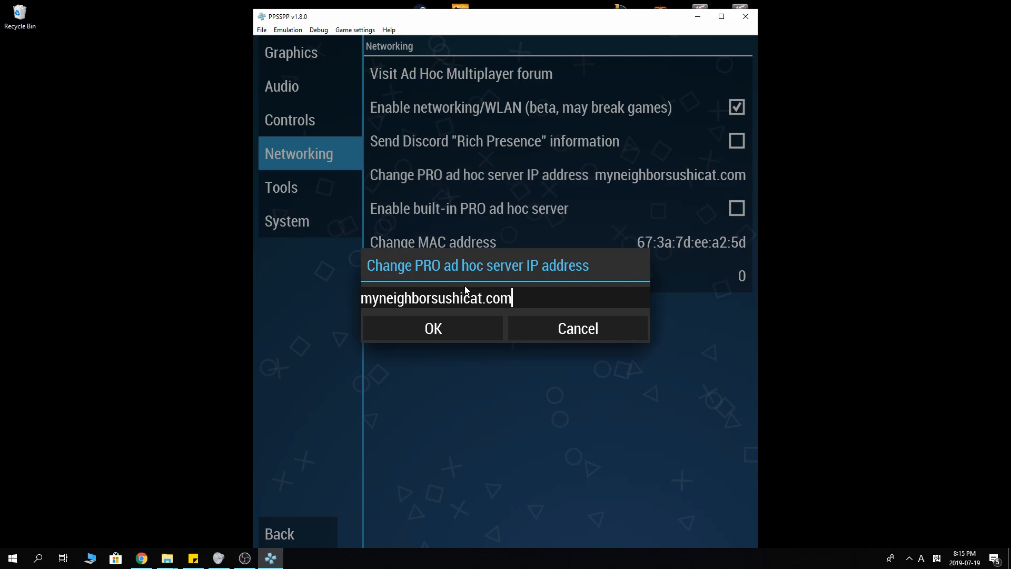
mouse_move(468, 288)
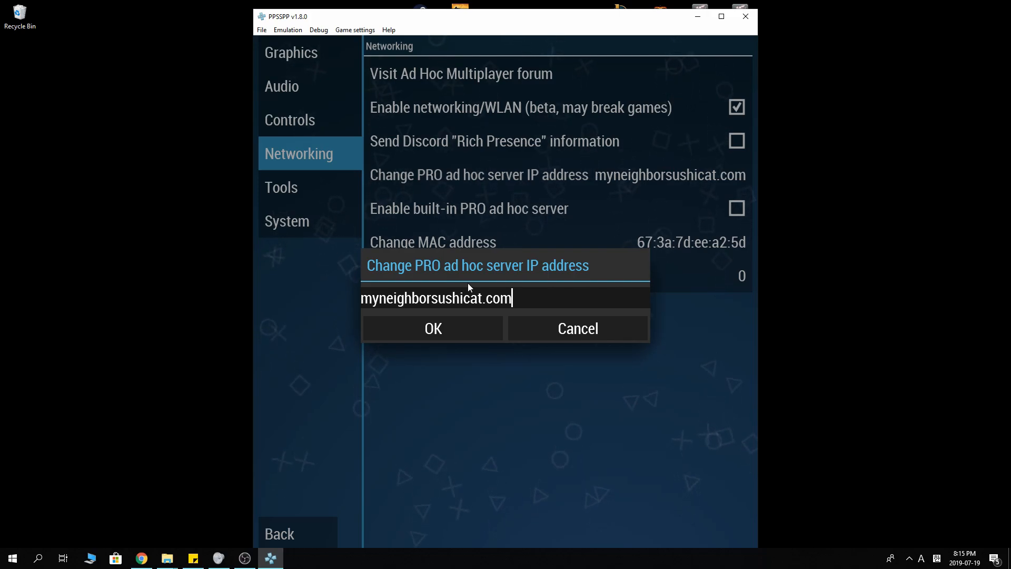
mouse_move(531, 285)
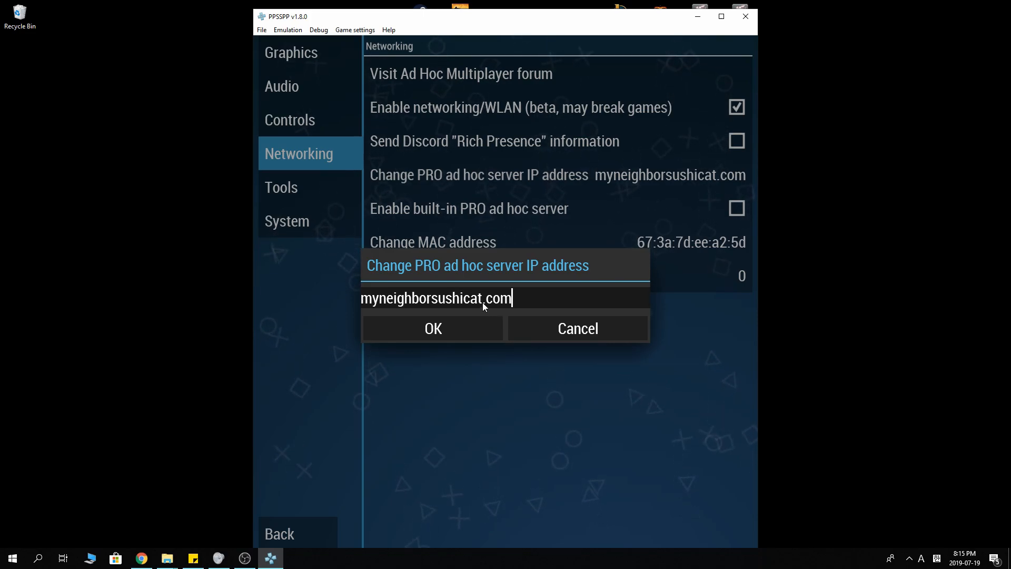
mouse_move(503, 293)
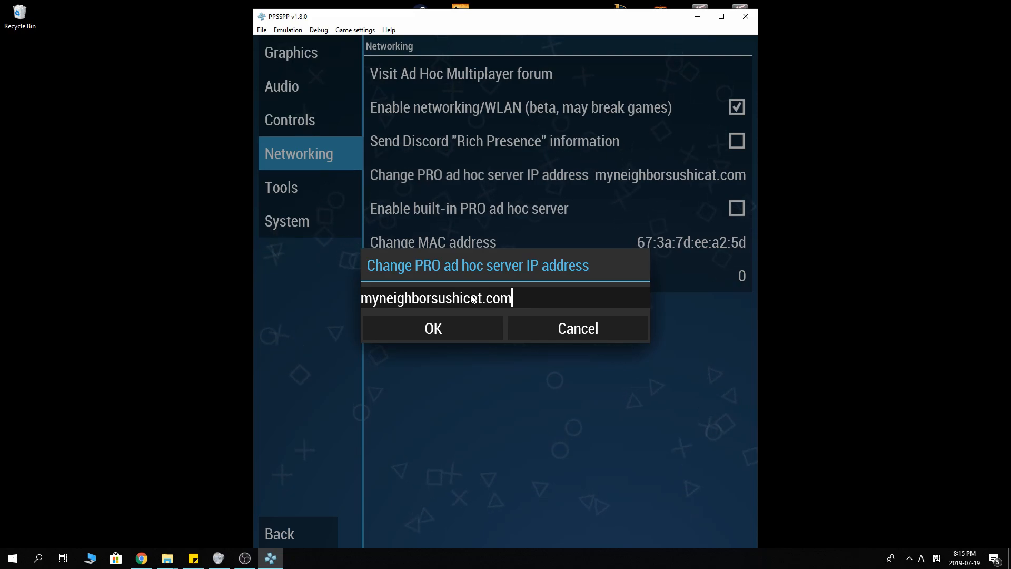
left_click(433, 328)
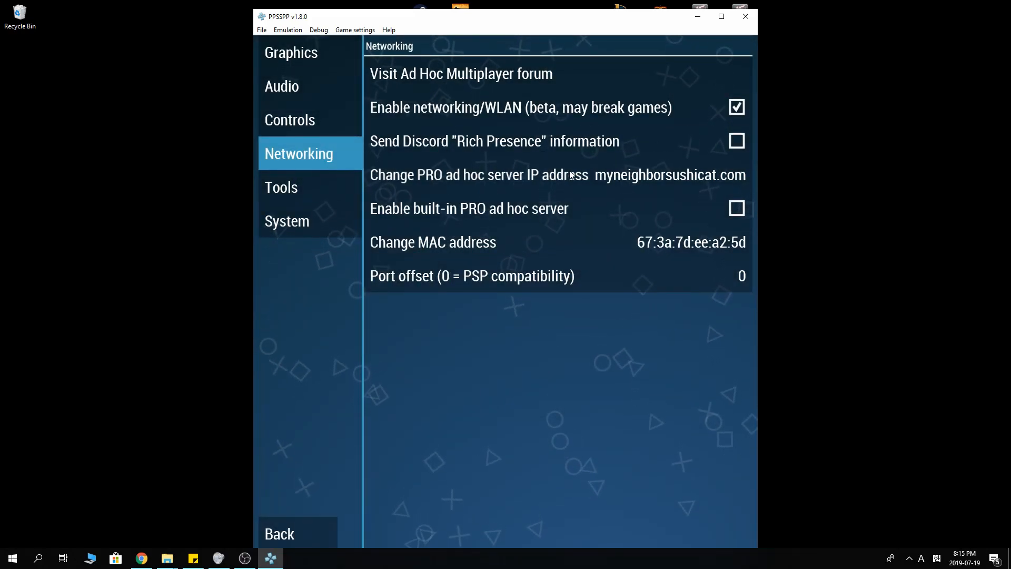
left_click(279, 534)
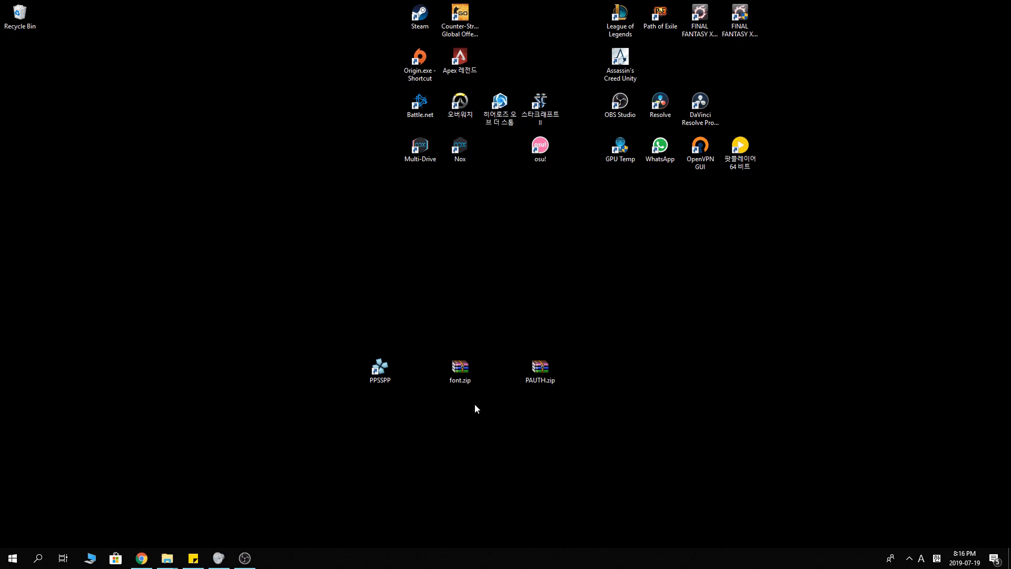
mouse_move(418, 330)
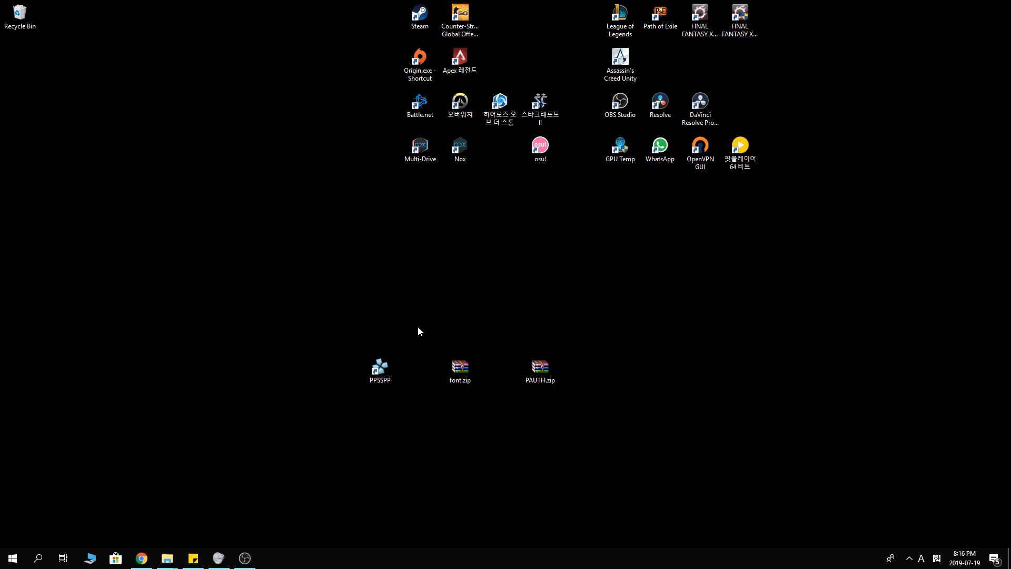
mouse_move(419, 304)
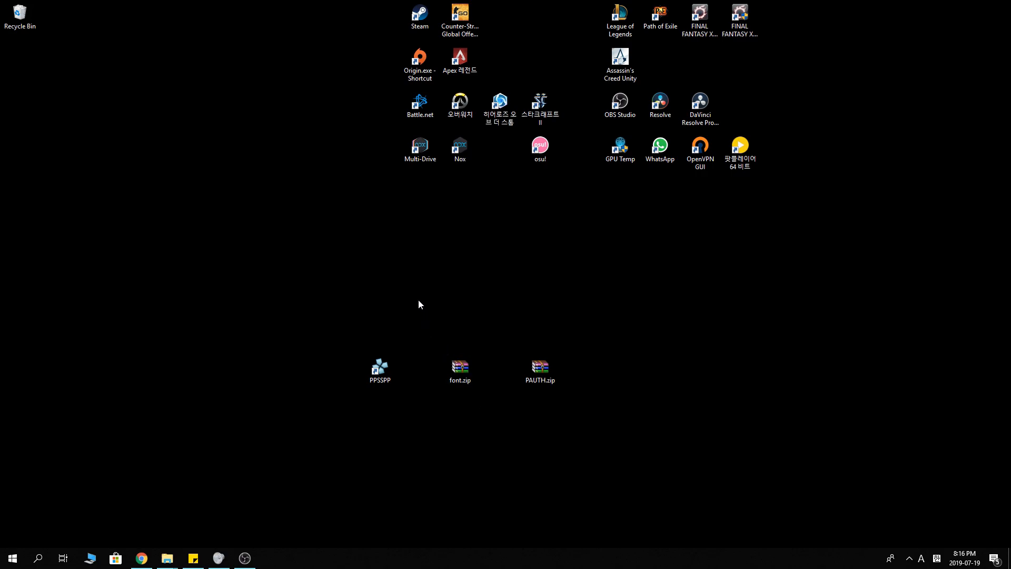
left_click(459, 371)
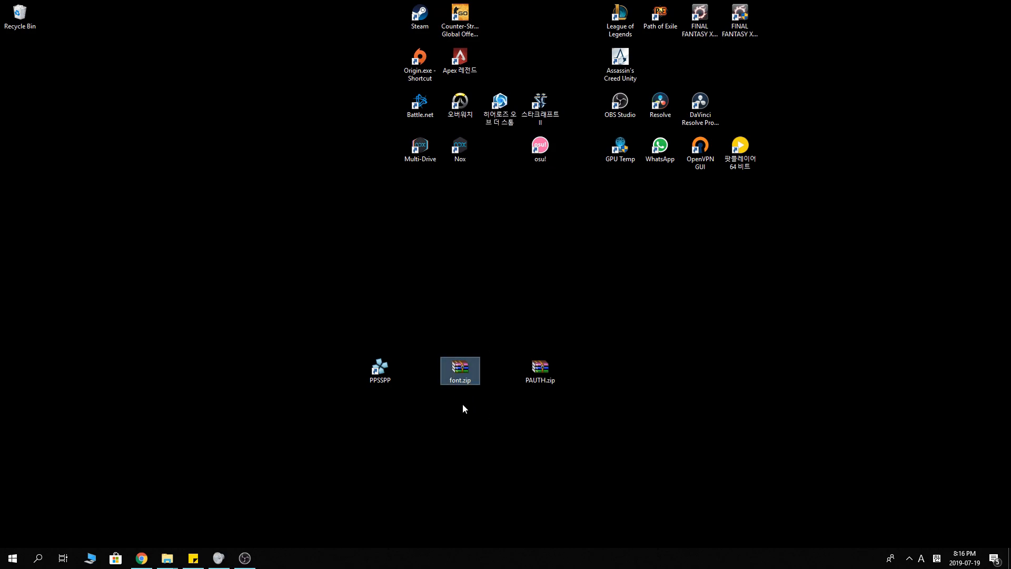
mouse_move(392, 308)
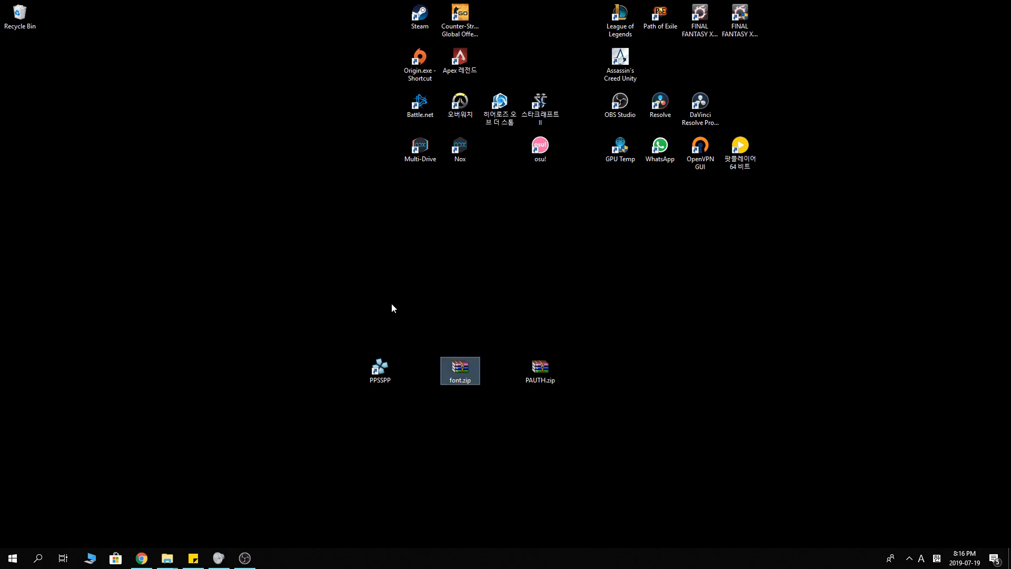
mouse_move(351, 327)
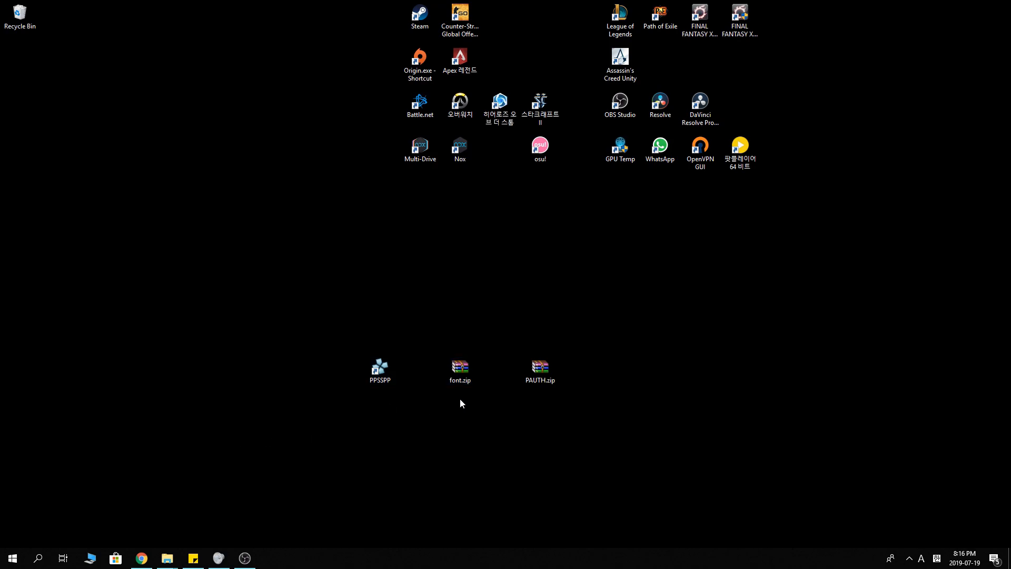
left_click(460, 371)
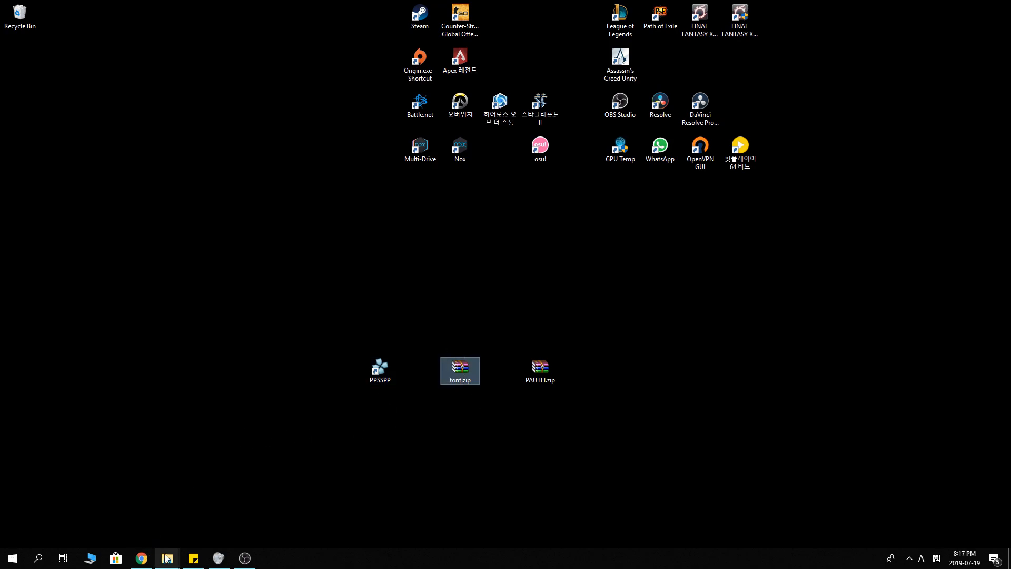
- Browse File Explorer into PPSSPP's assets\flash0\font folder
left_click(167, 558)
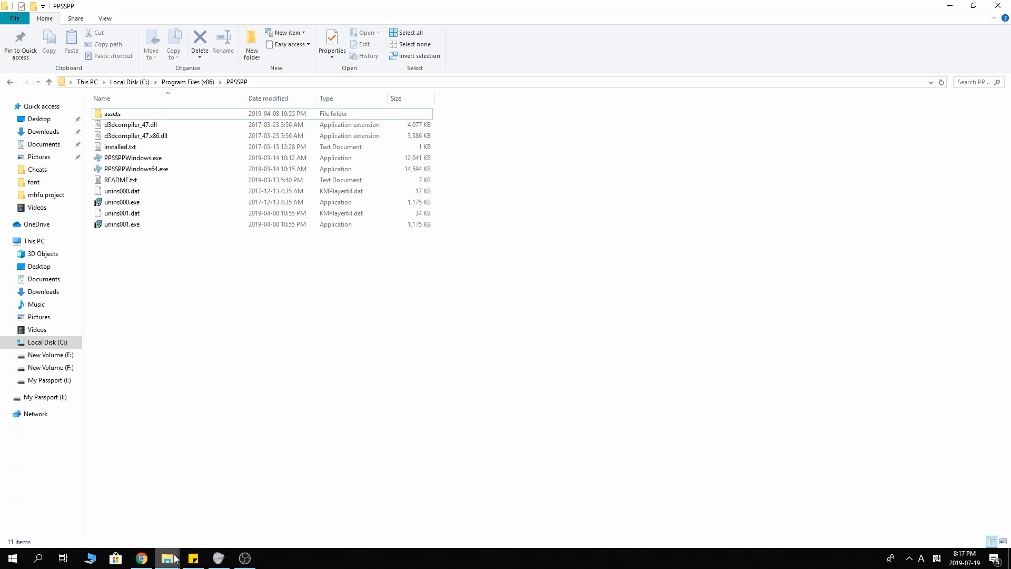
mouse_move(245, 370)
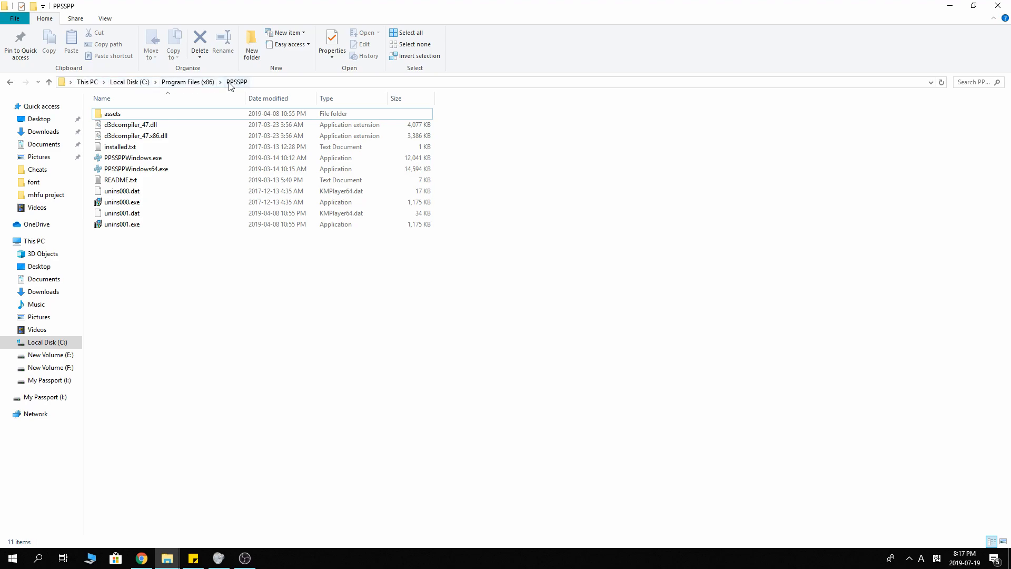
double_click(112, 113)
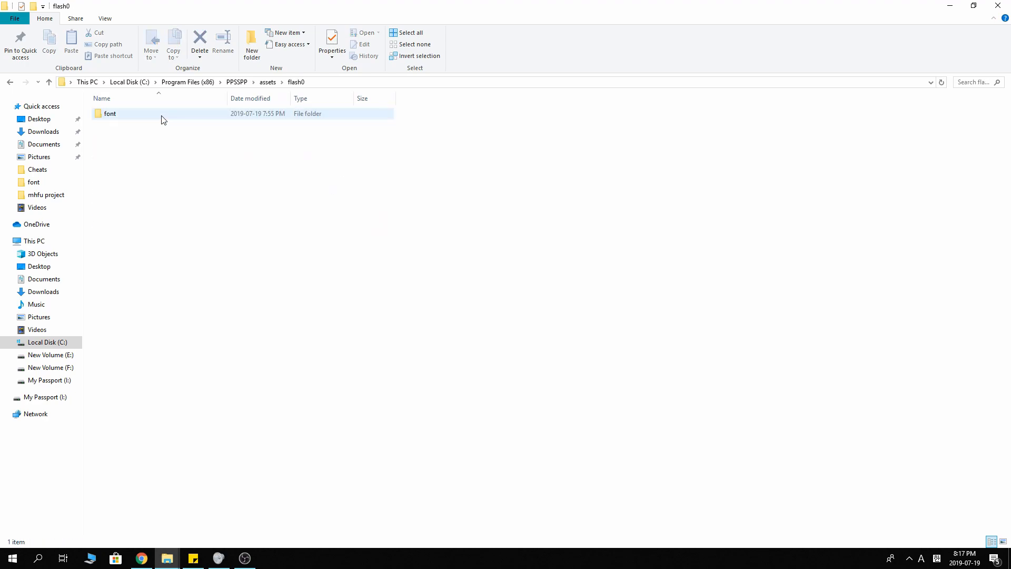
double_click(110, 114)
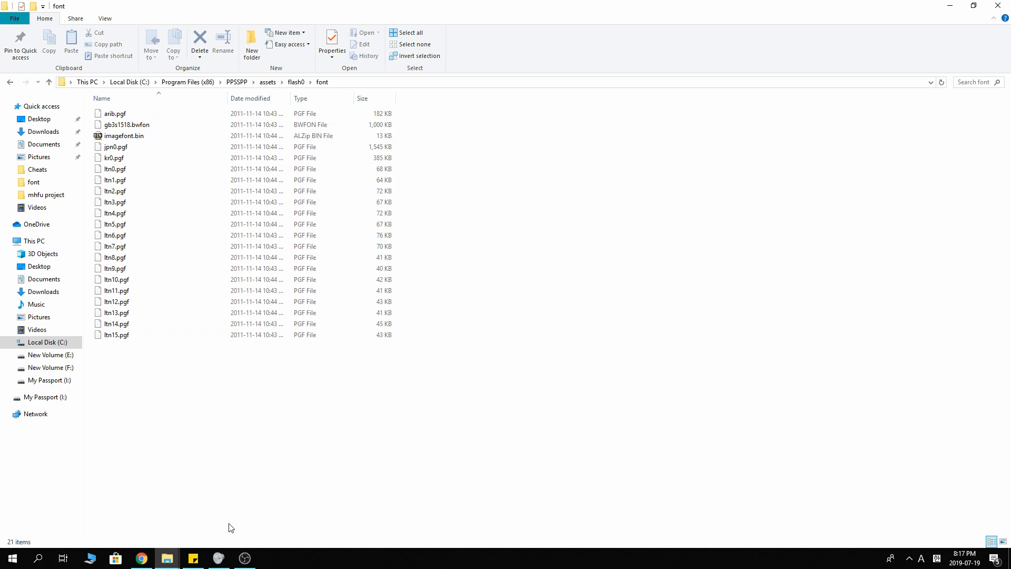
mouse_move(486, 374)
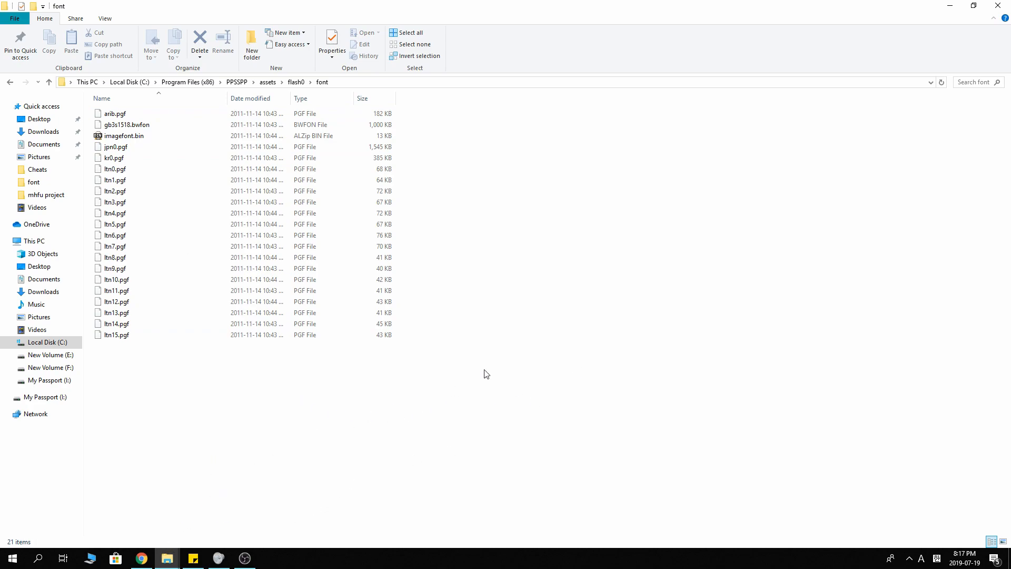
mouse_move(361, 442)
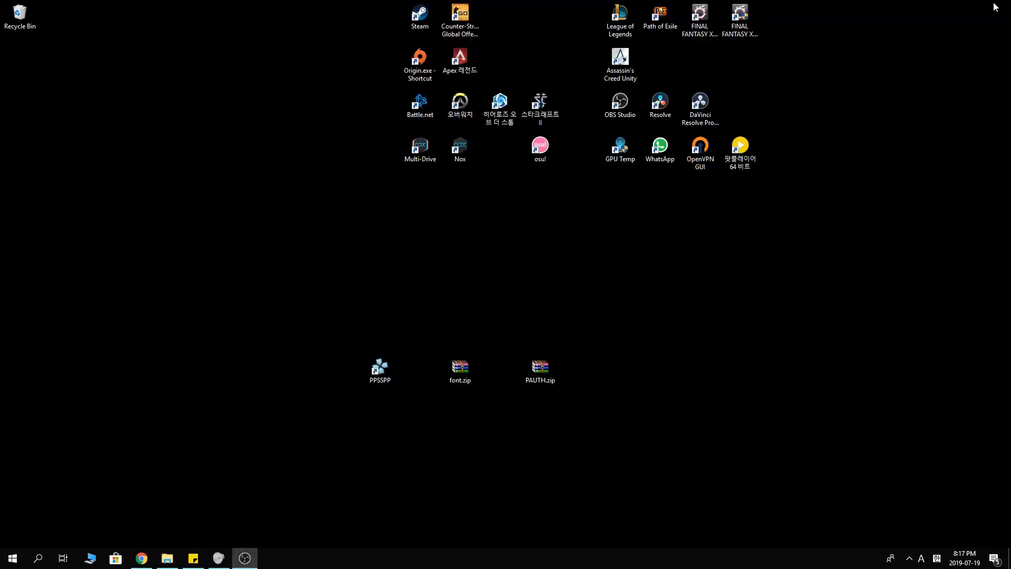
- Drag PAUTH.zip around the desktop, finally placing it right of font.zip
left_click(539, 371)
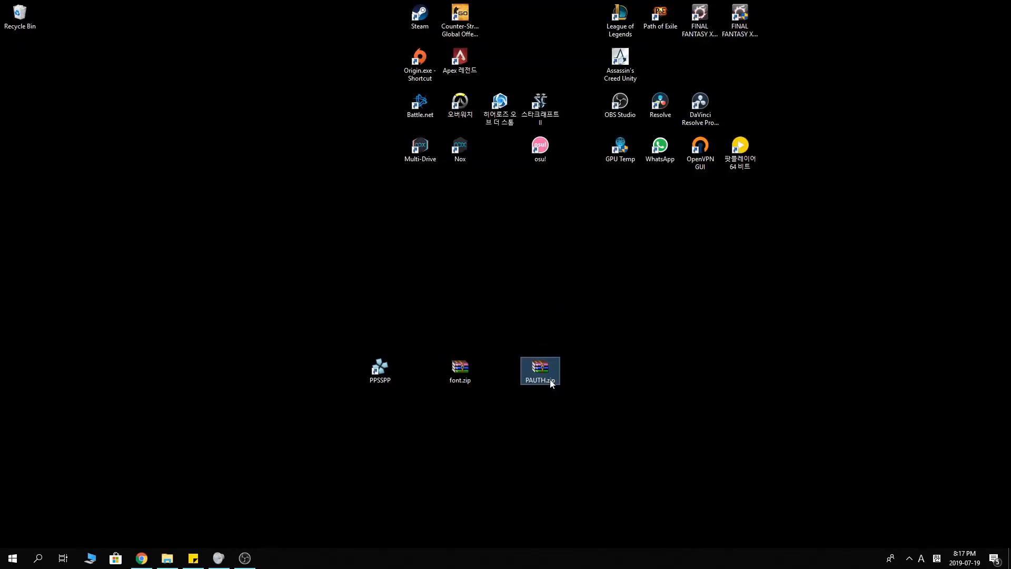
left_click_drag(540, 367, 500, 281)
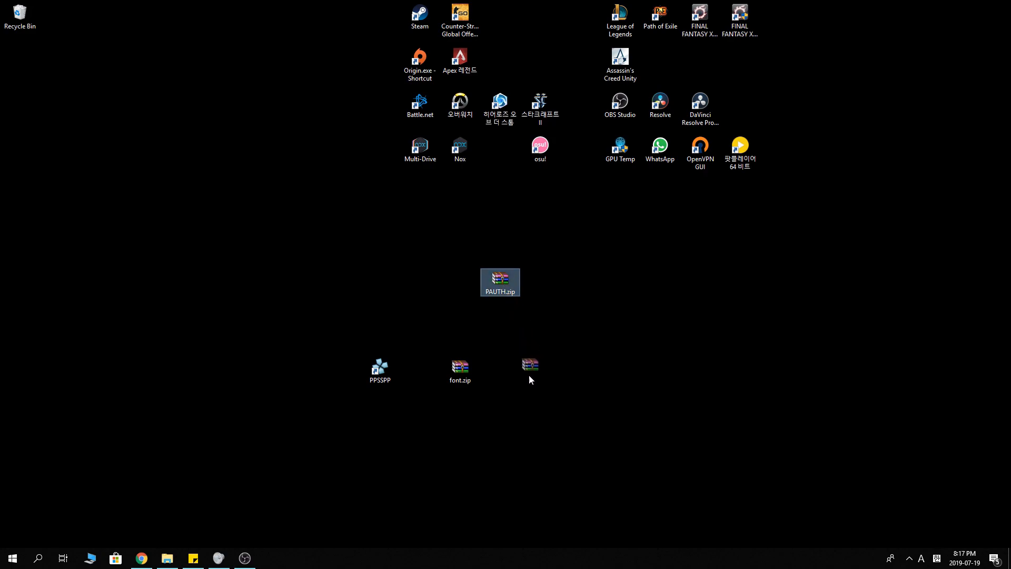
left_click_drag(530, 365, 410, 382)
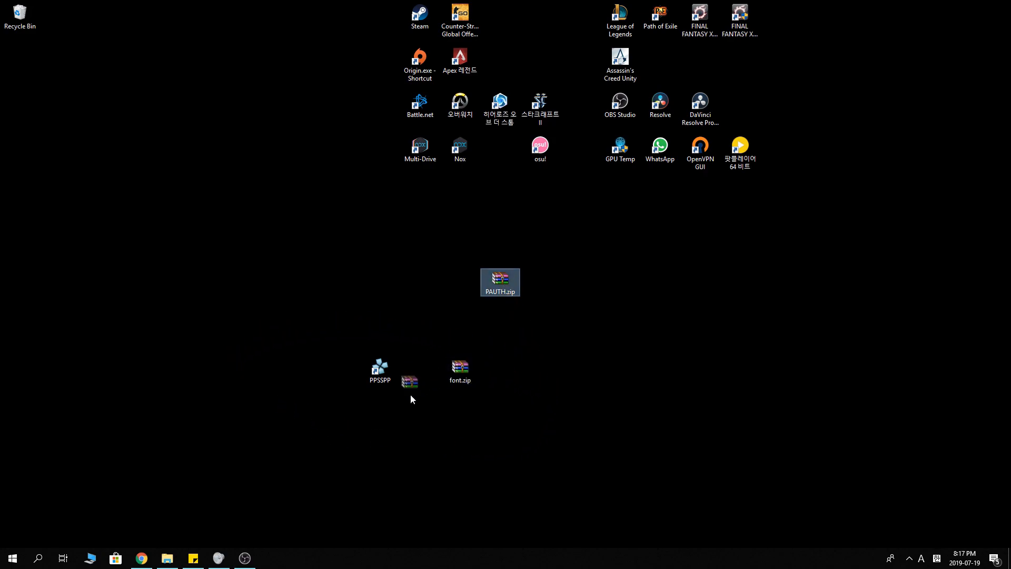
left_click_drag(500, 282, 580, 370)
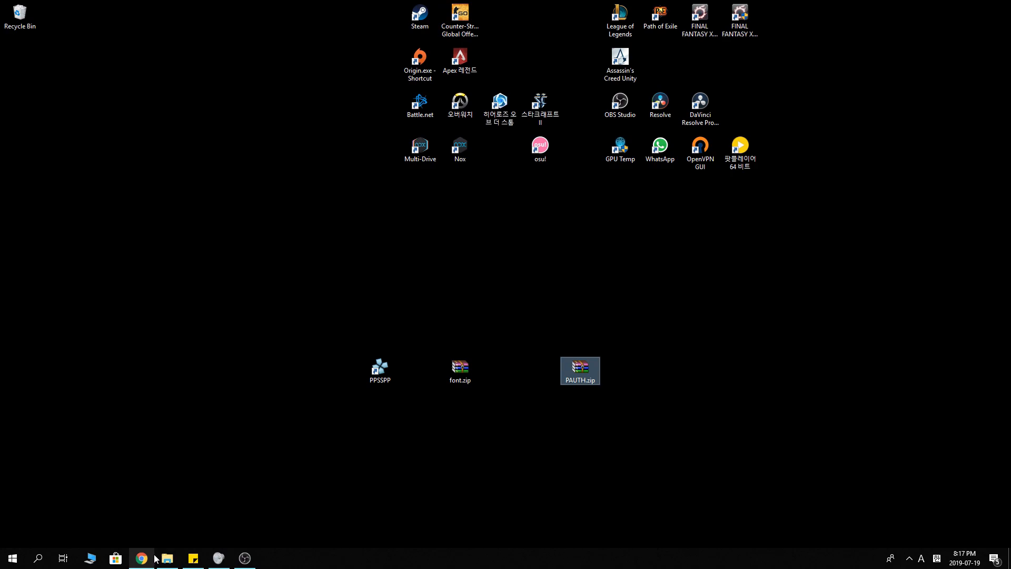
mouse_move(581, 412)
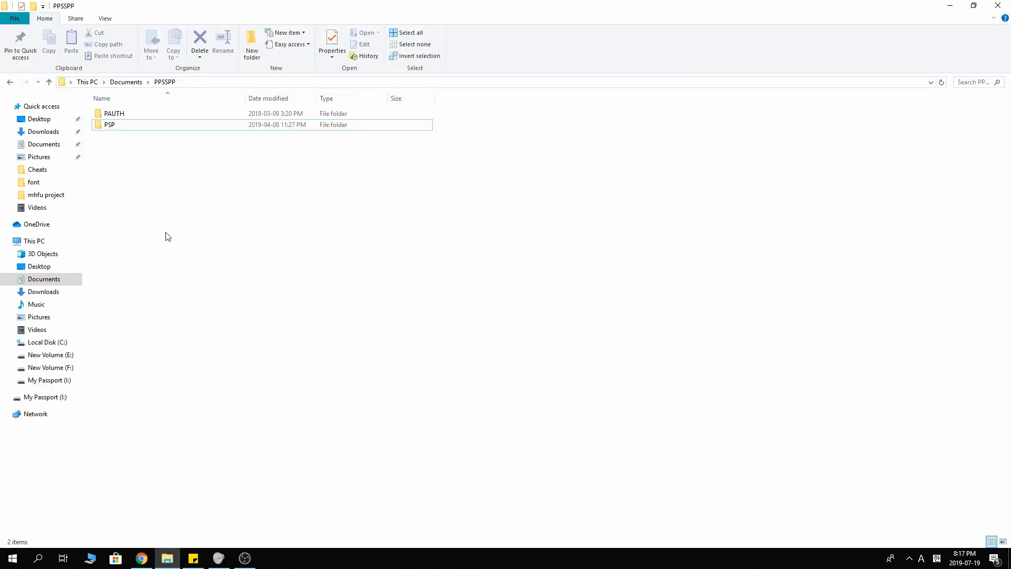
- Check the PAUTH folder and WinRAR extract options, then close Documents\PPSSPP
left_click(114, 113)
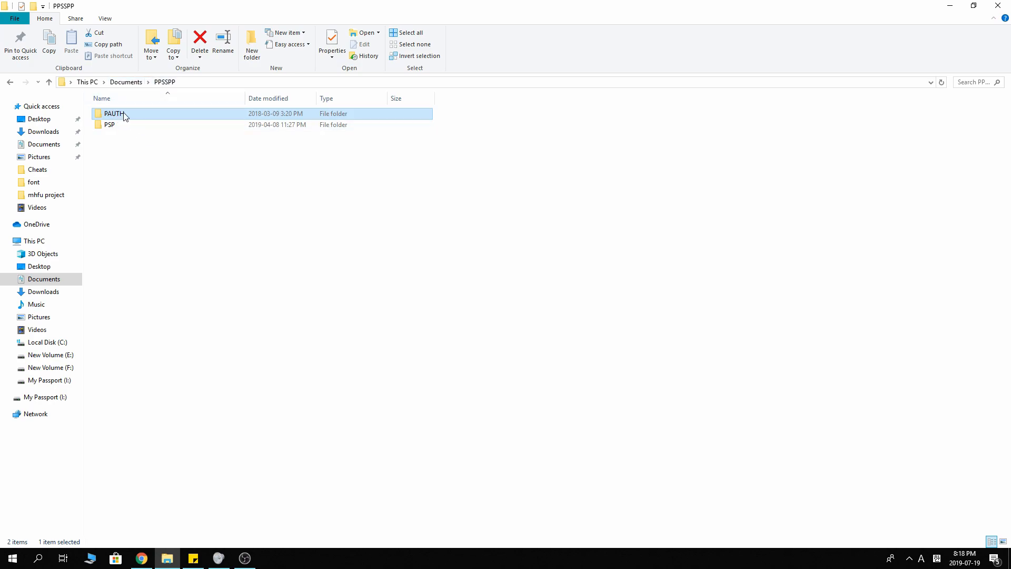
mouse_move(114, 114)
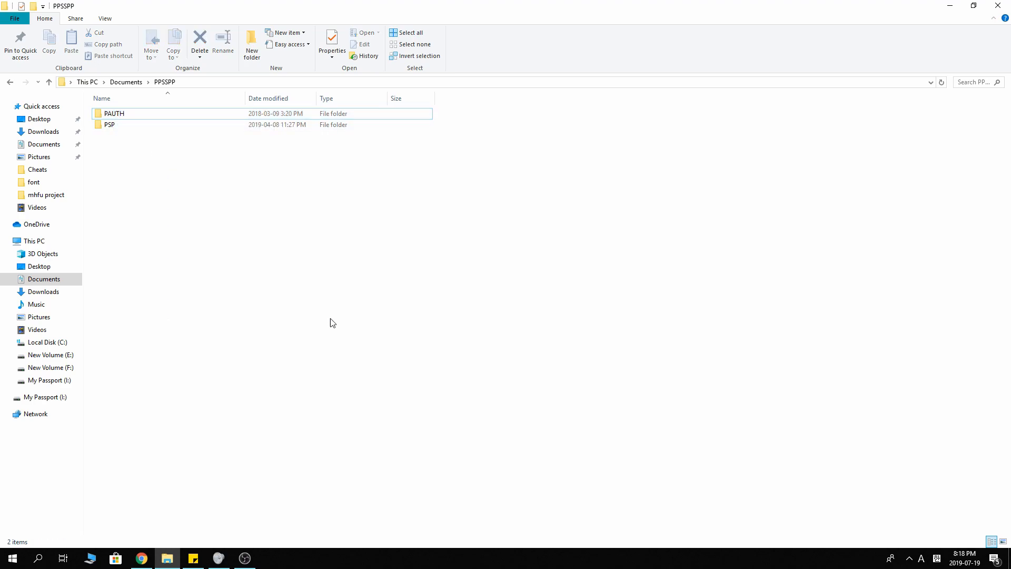
right_click(331, 323)
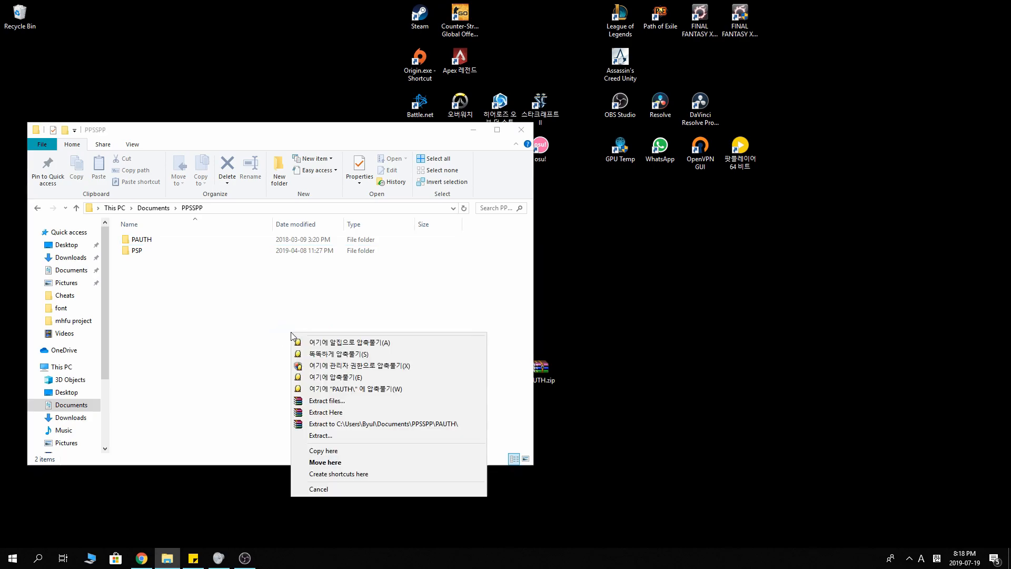
mouse_move(346, 388)
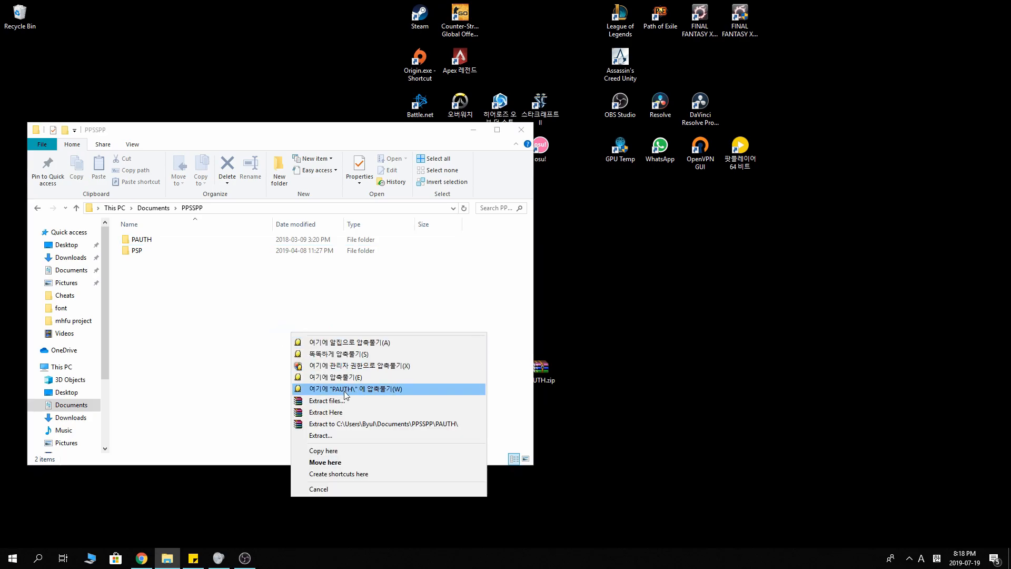
mouse_move(390, 435)
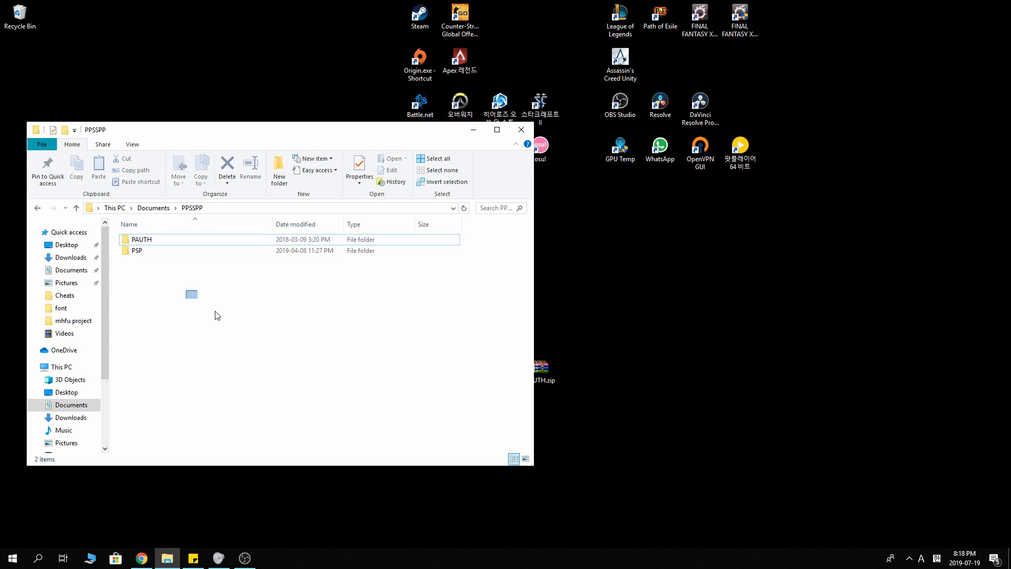
left_click(141, 238)
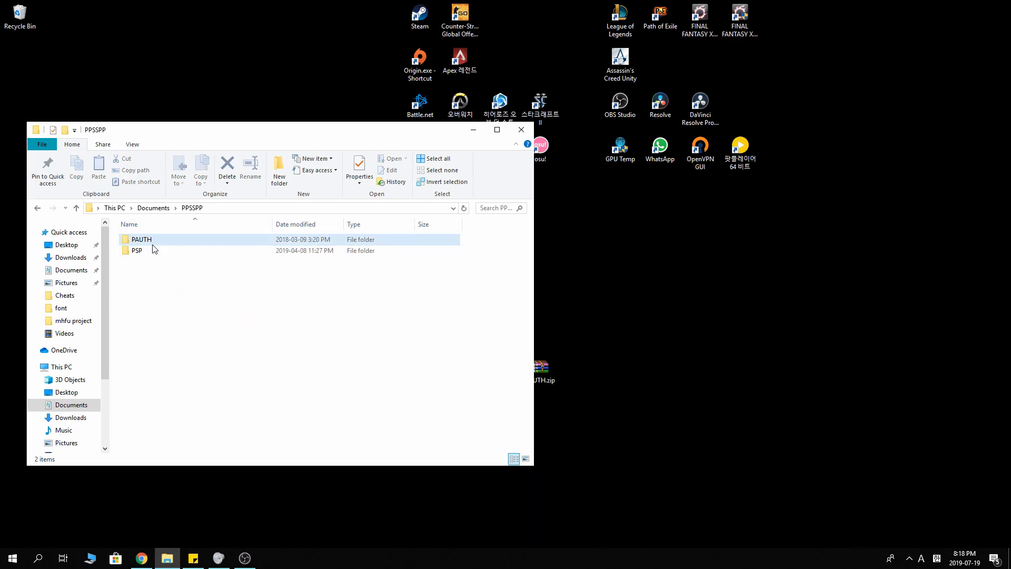
left_click(161, 239)
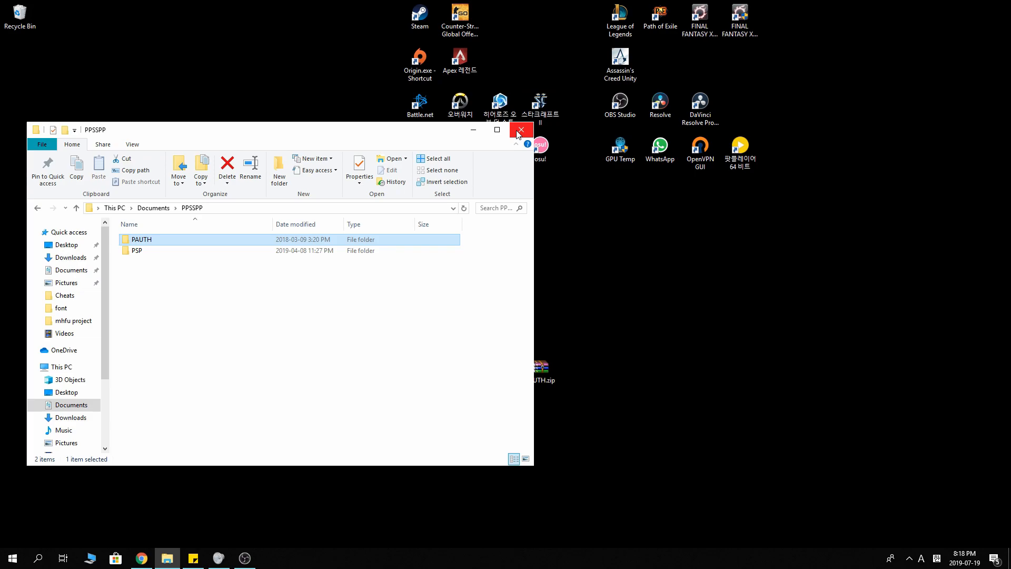
mouse_move(337, 146)
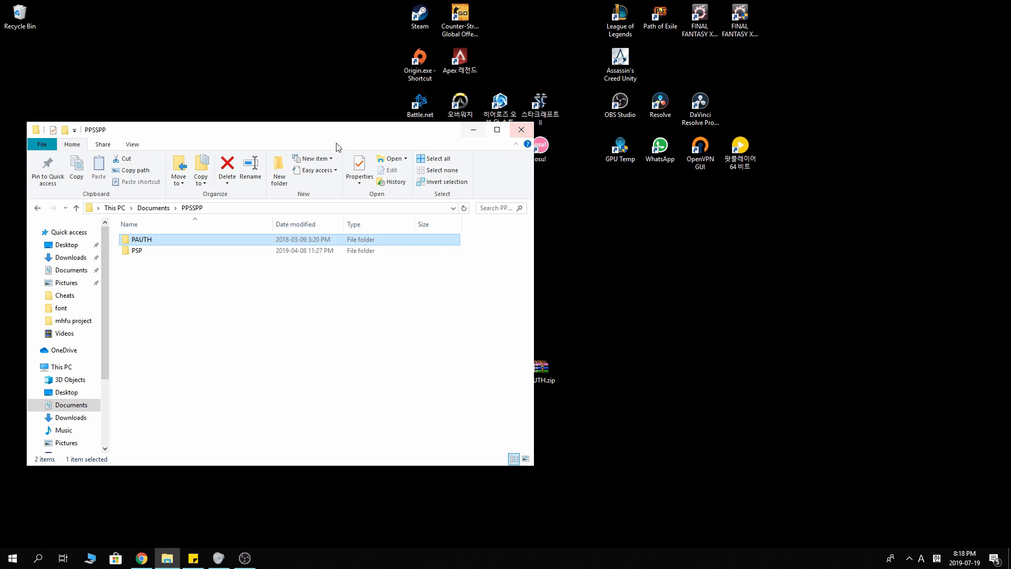
left_click(520, 129)
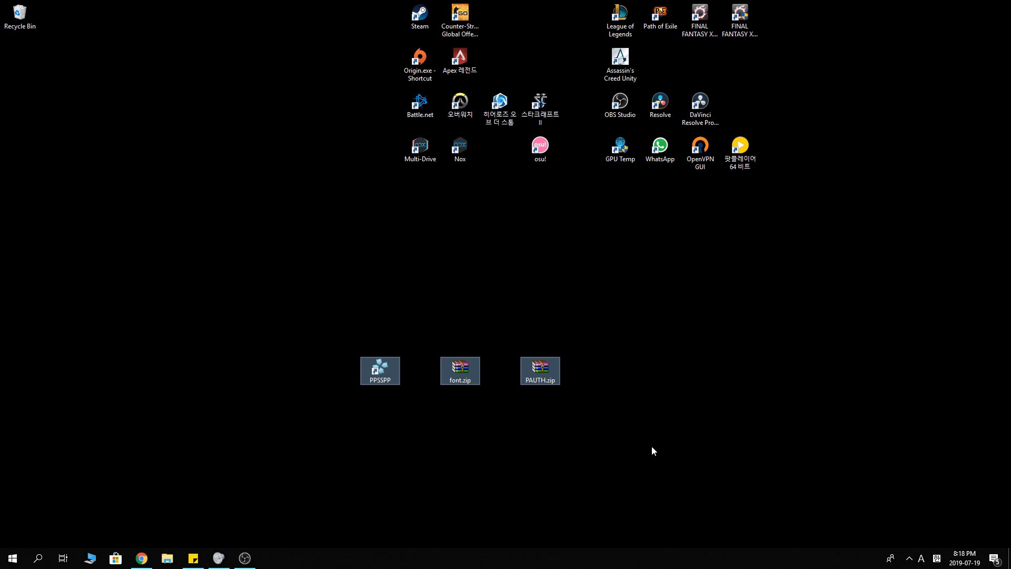
mouse_move(285, 345)
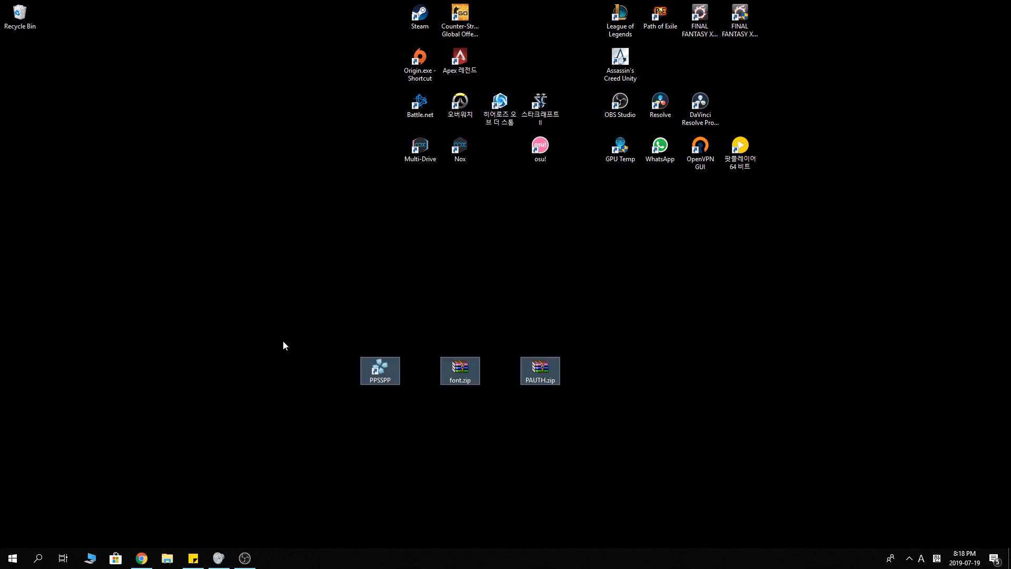
mouse_move(280, 311)
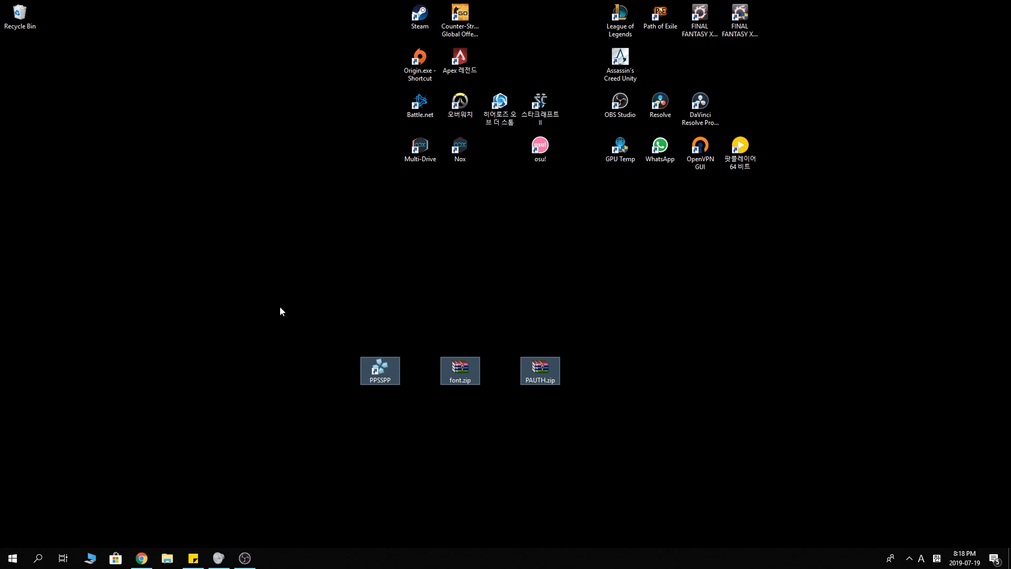
left_click_drag(340, 374, 595, 480)
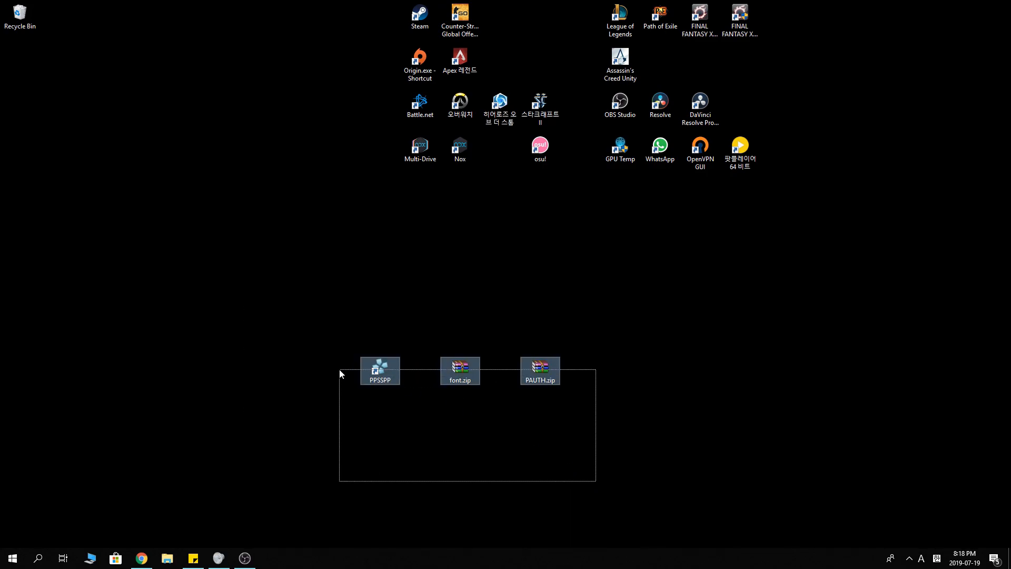
left_click(491, 379)
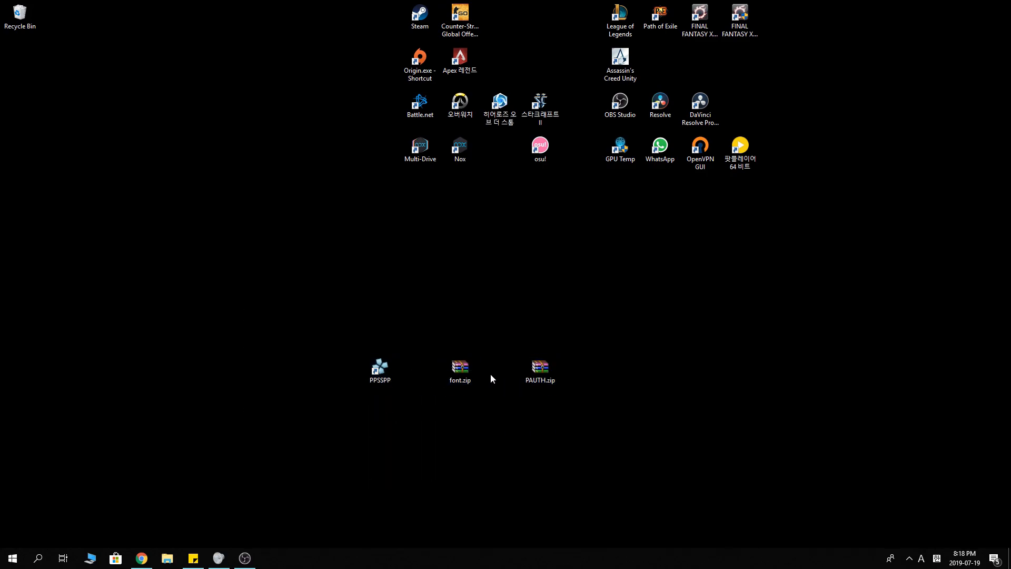